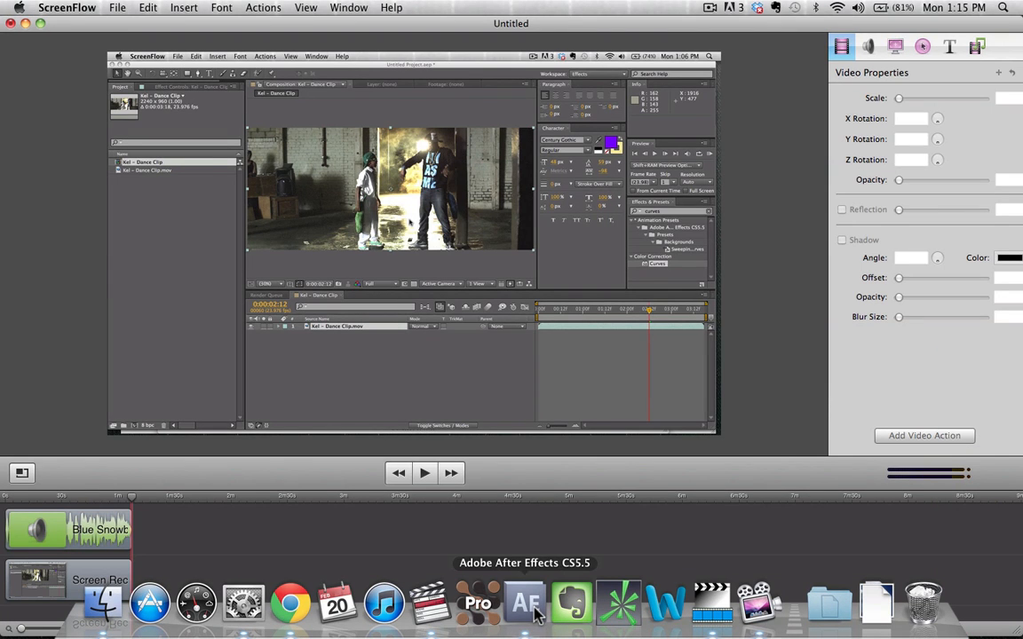
Bring After Effects forward, scrub the dance clip end to end, then return to 0:00:00:00.
click(522, 613)
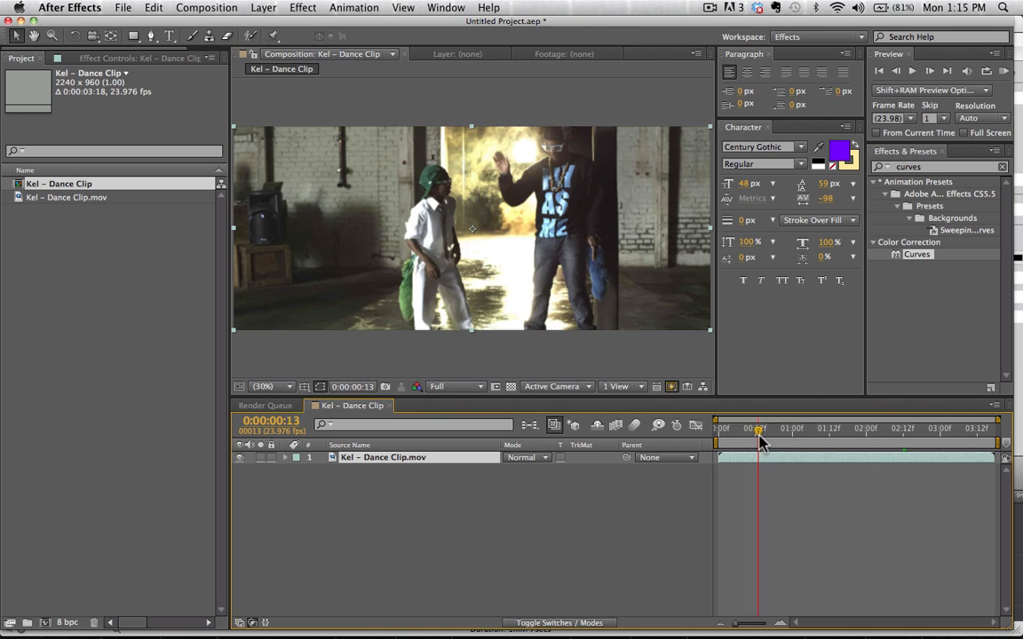
drag(759, 429, 941, 429)
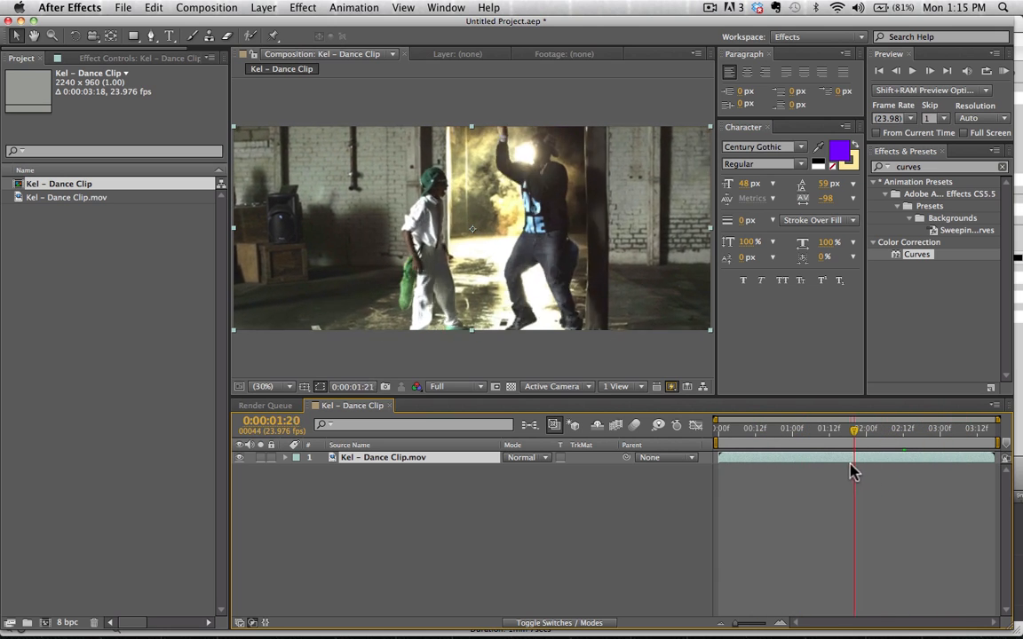
drag(853, 428, 753, 428)
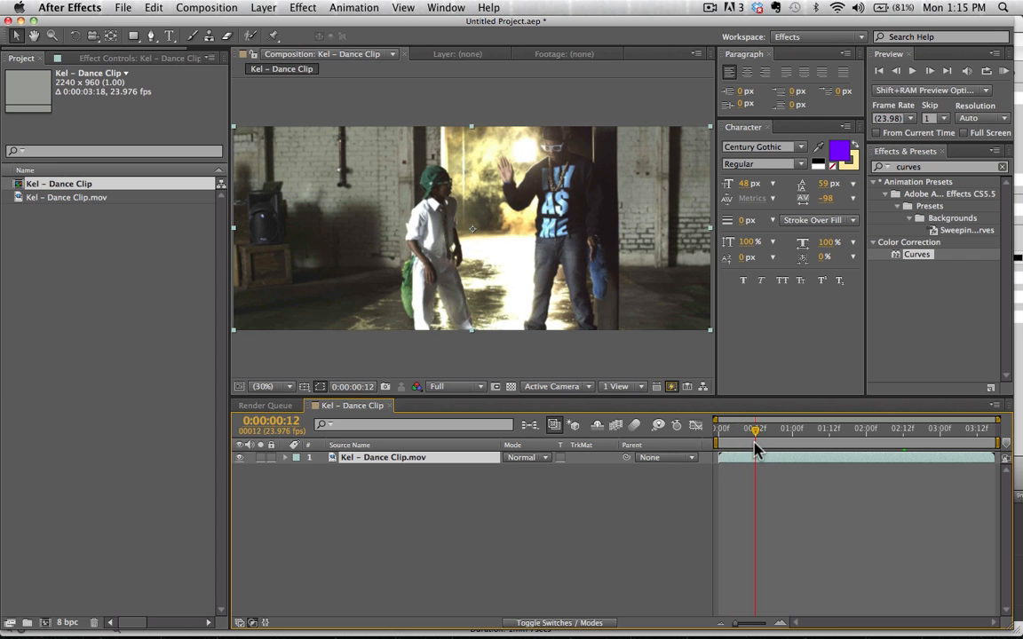
drag(755, 428, 790, 428)
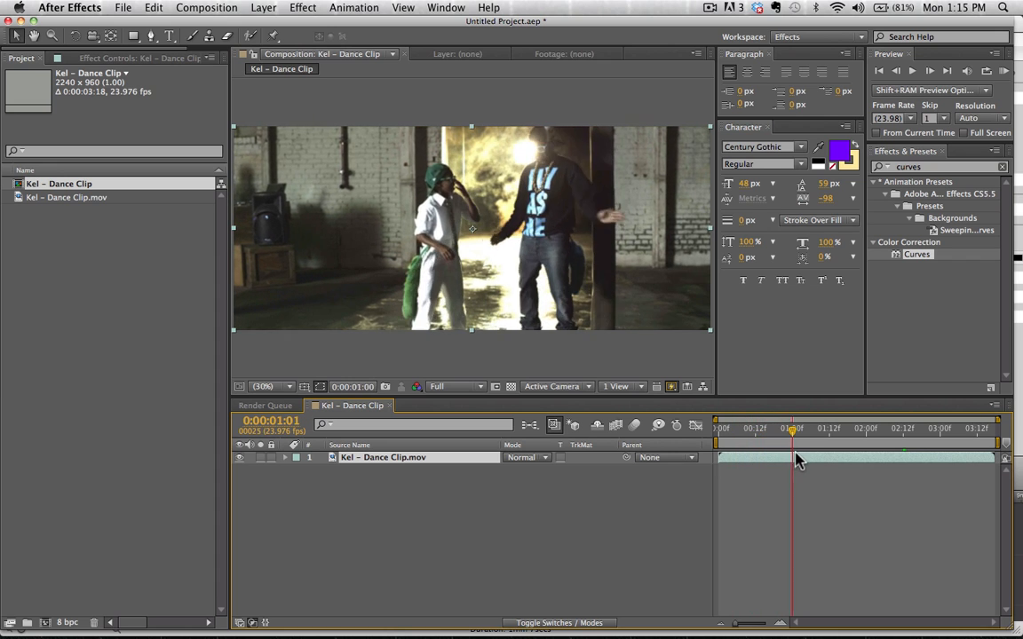
drag(792, 429, 776, 429)
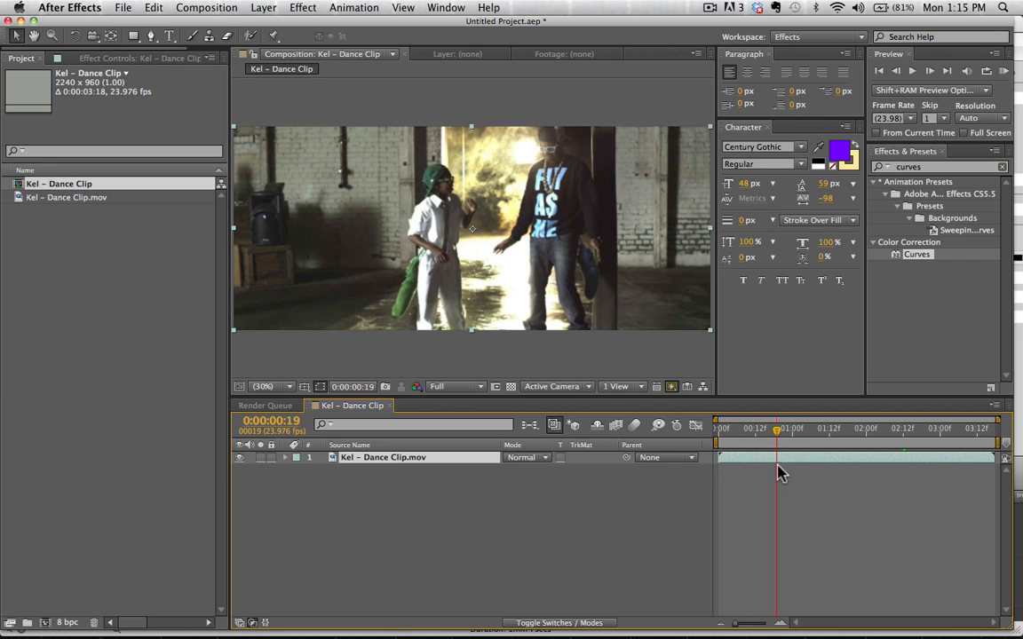
drag(775, 428, 749, 428)
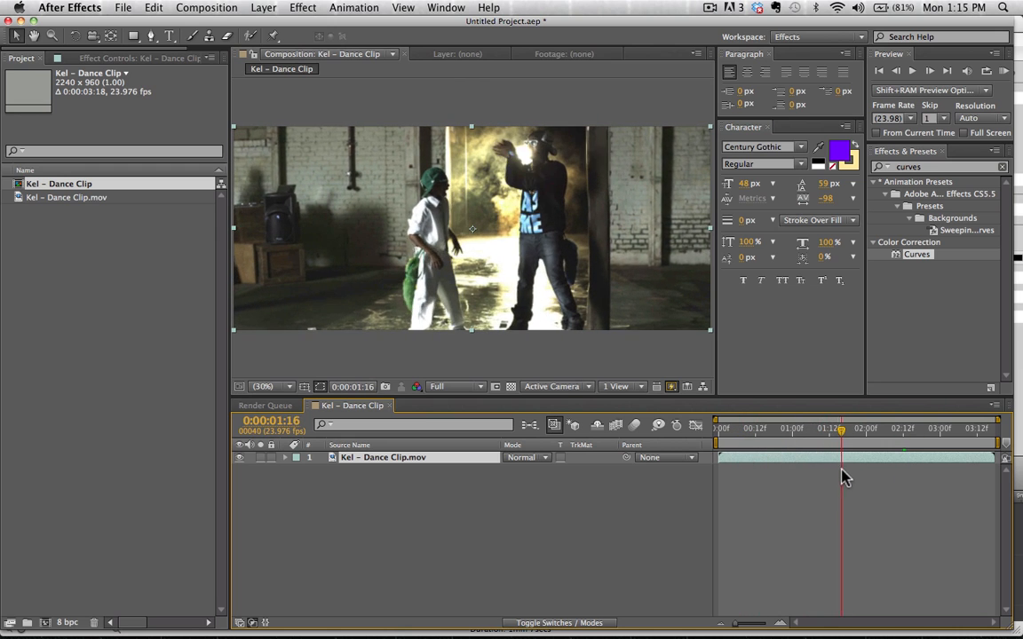
drag(841, 431, 886, 430)
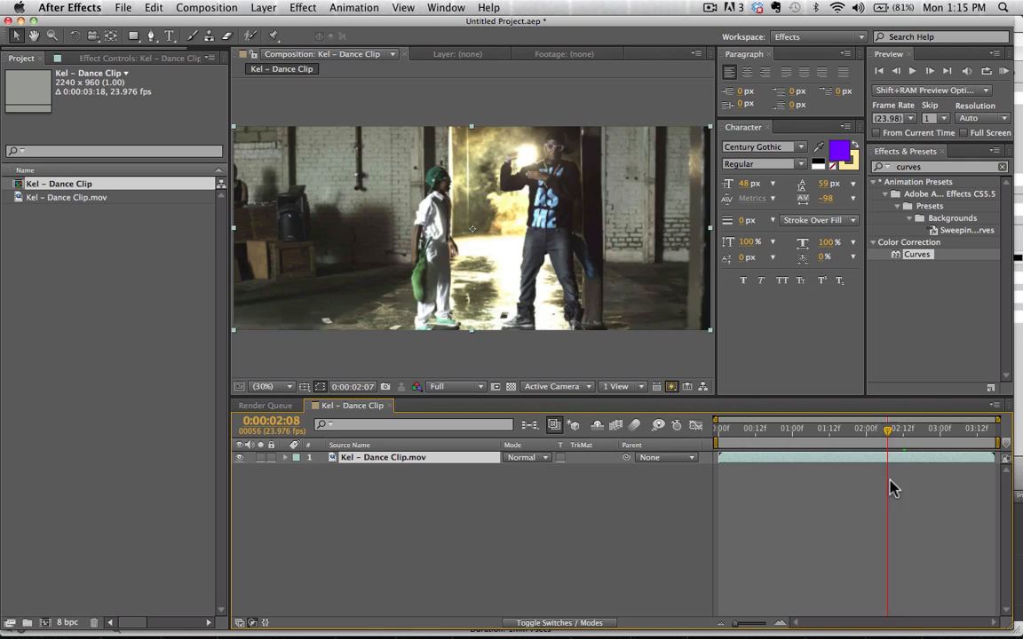
drag(887, 429, 780, 429)
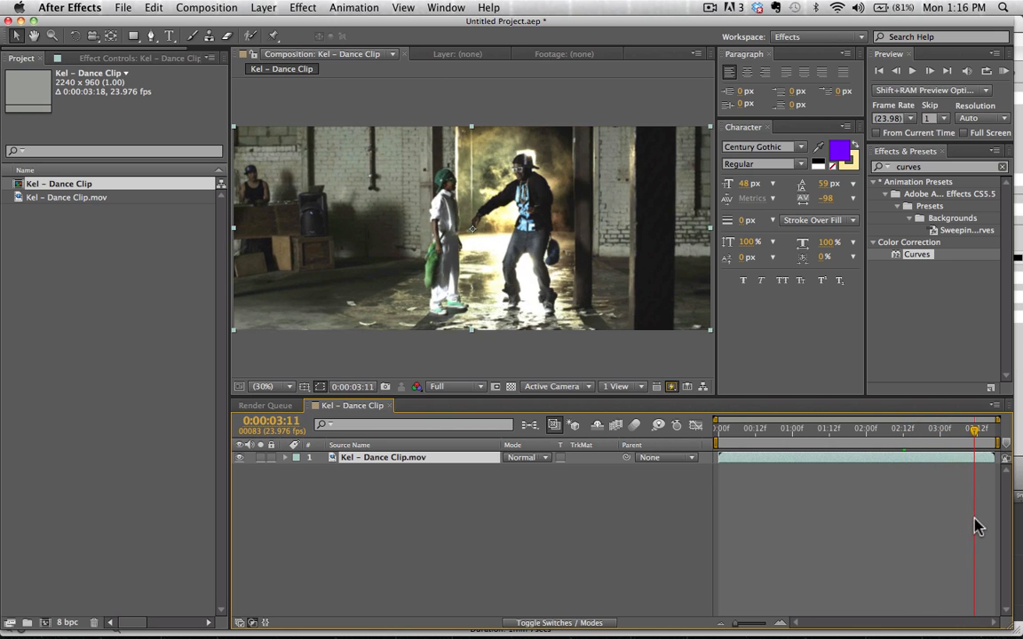
drag(972, 429, 878, 429)
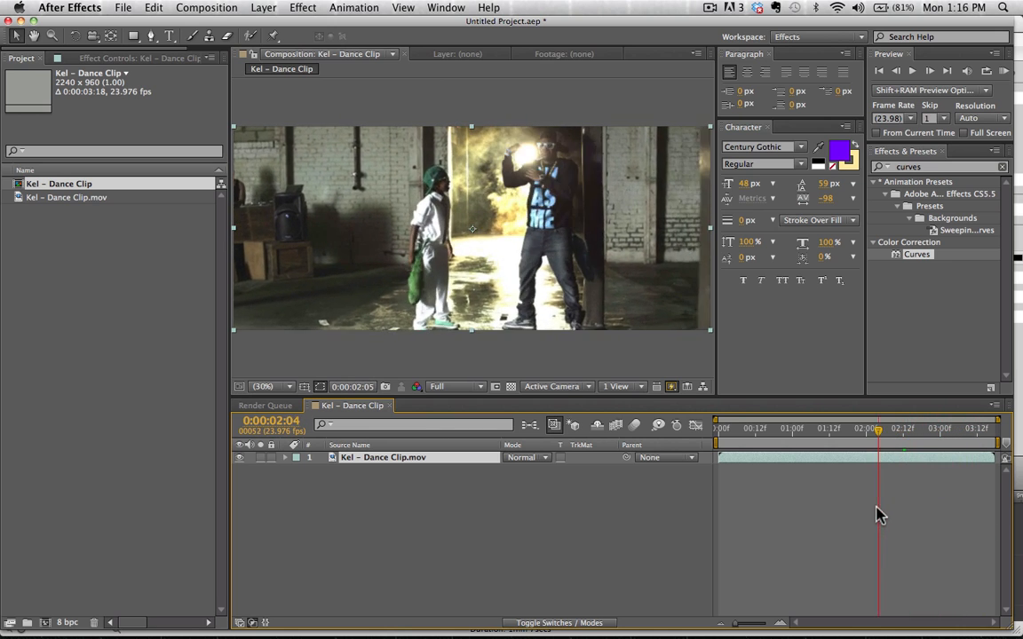
click(718, 429)
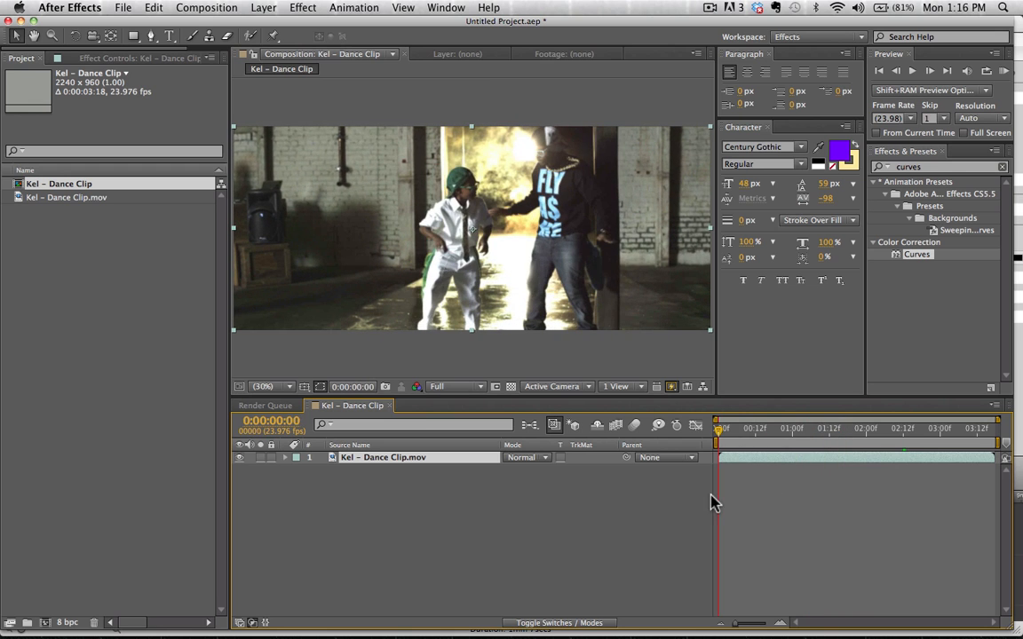
click(824, 428)
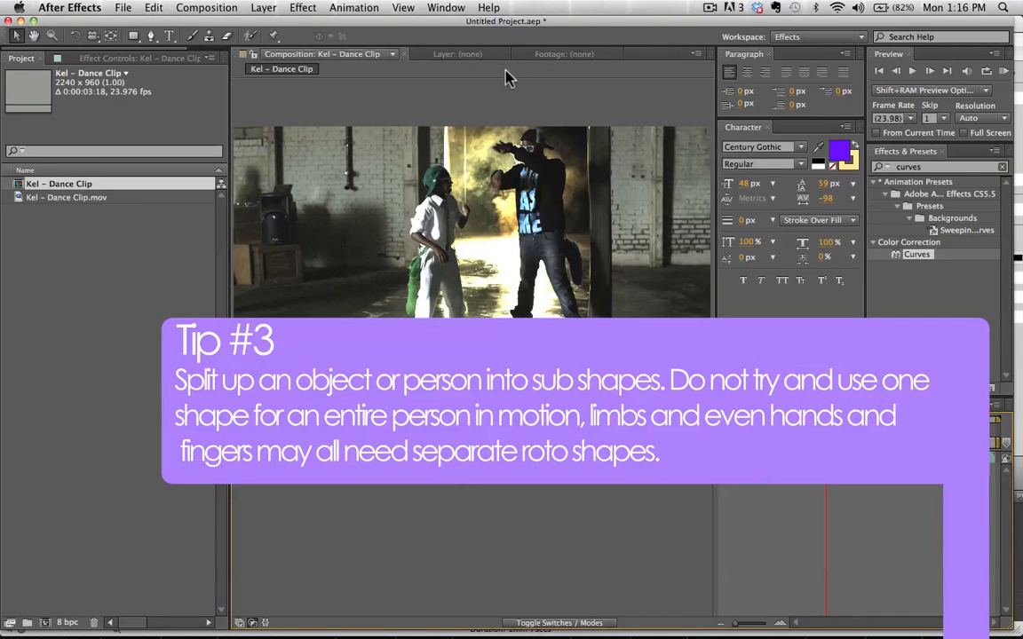
mouse_move(488, 186)
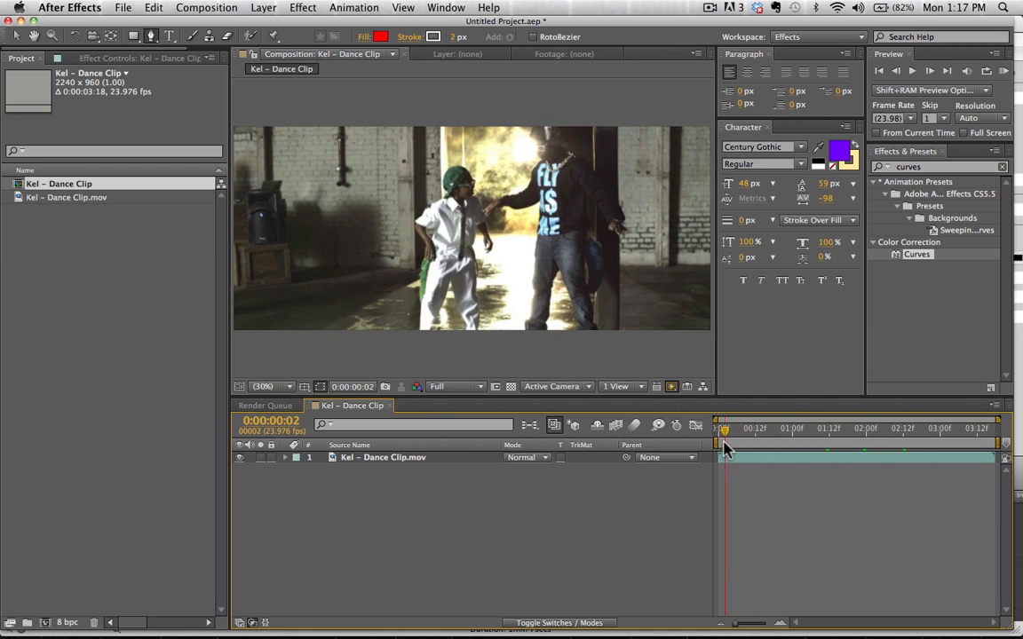
Return the dance clip to its first frame.
drag(724, 429, 808, 429)
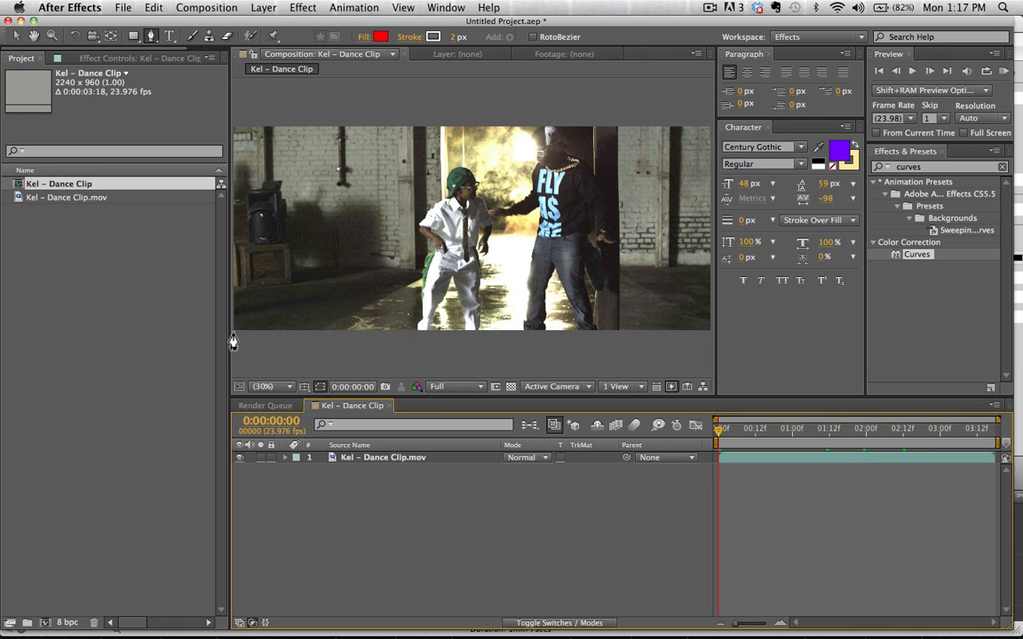
mouse_move(458, 161)
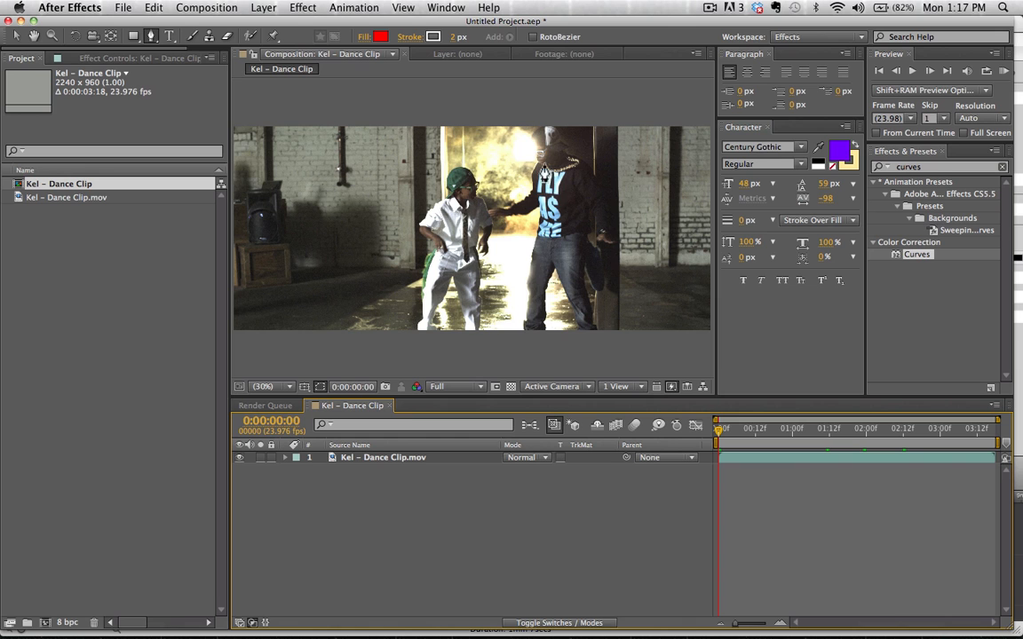
mouse_move(724, 408)
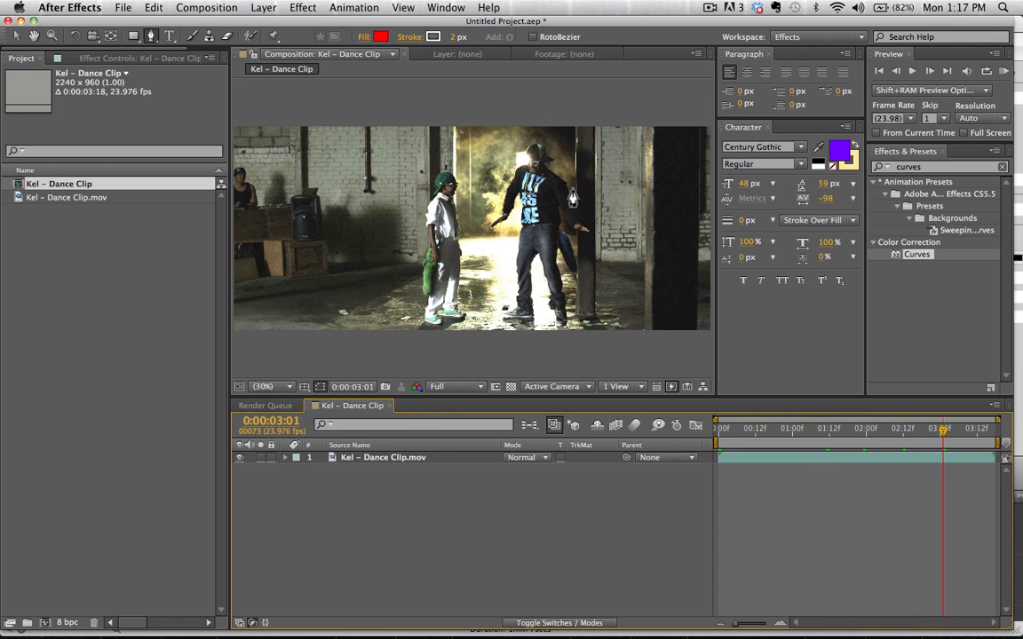
mouse_move(581, 182)
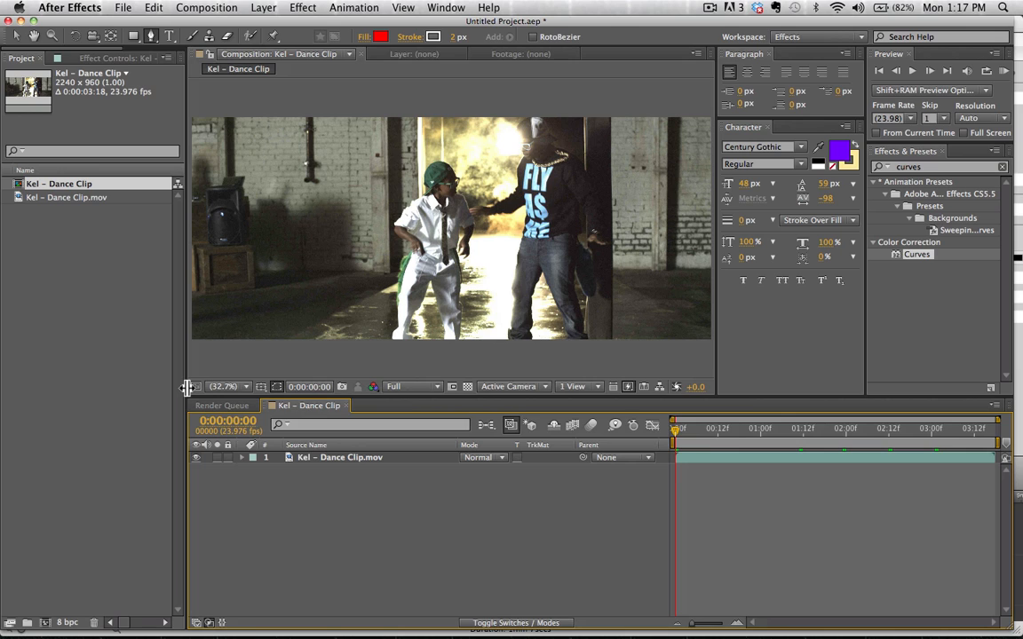
mouse_move(511, 320)
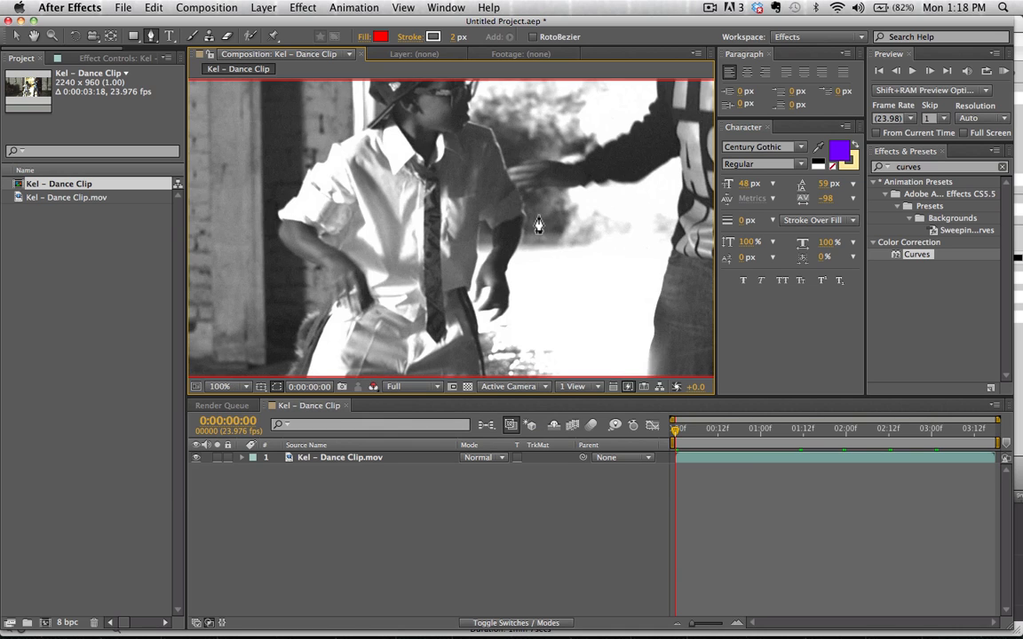
Switch the Composition viewer's Show Channel setting to Green only.
click(372, 386)
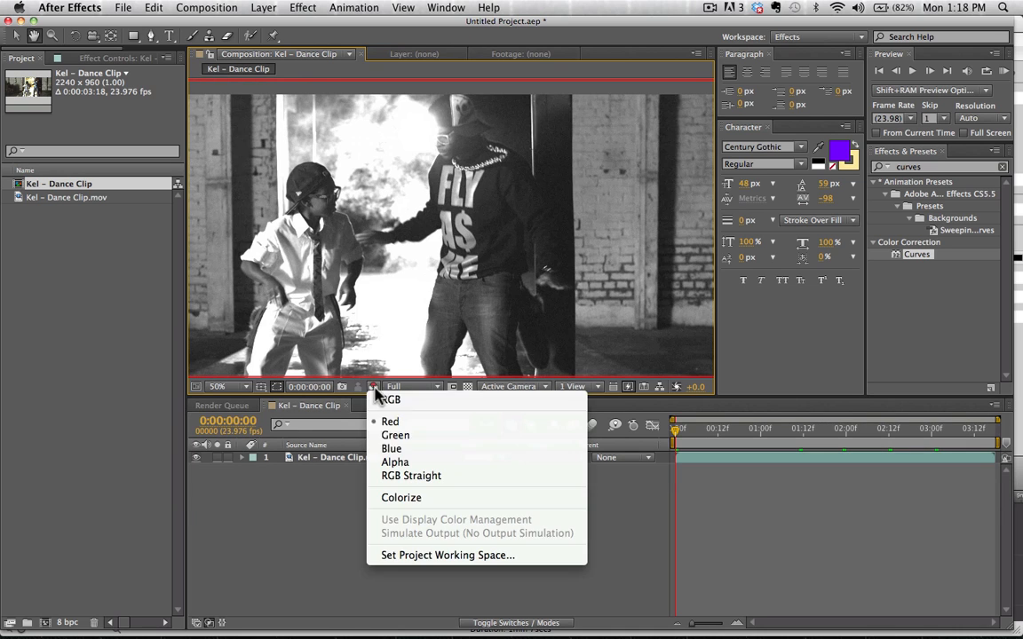
click(390, 401)
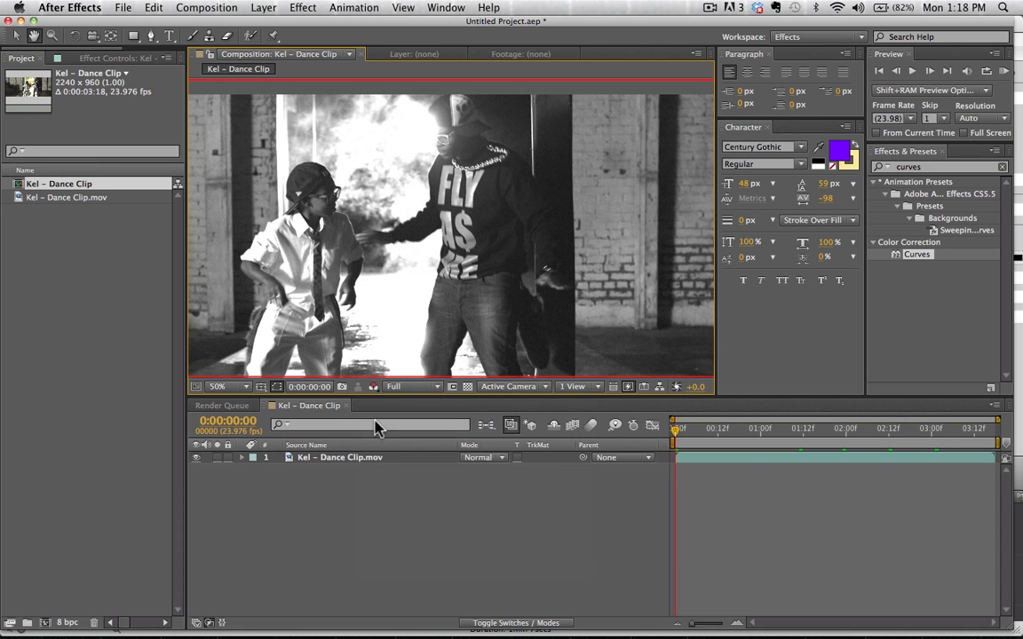
click(376, 387)
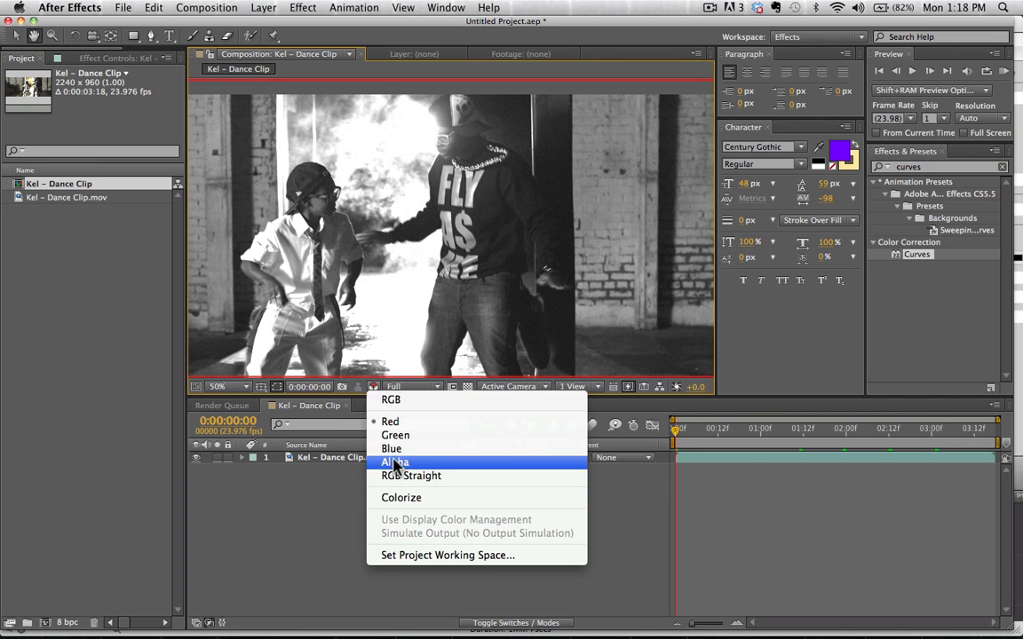
click(391, 398)
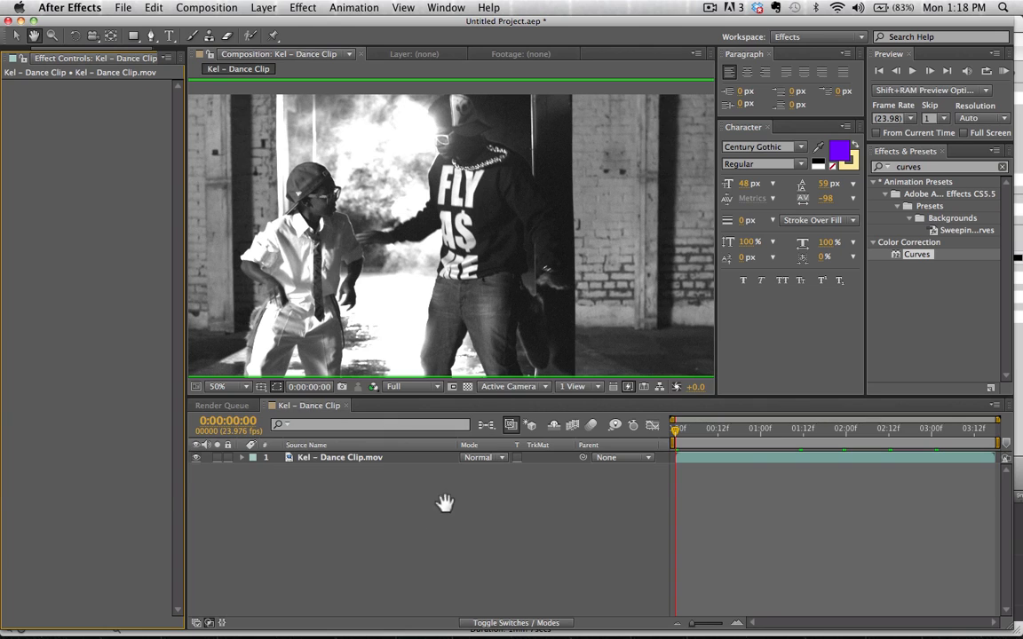
Find the Colorama effect and open its list of preset palettes.
click(928, 167)
text(co)
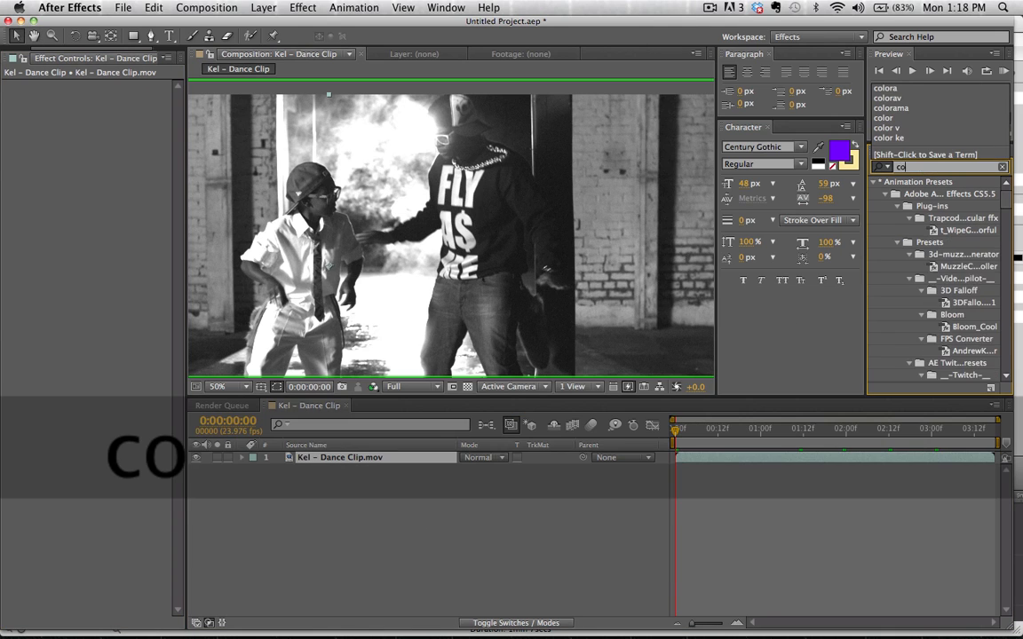
text(lorama)
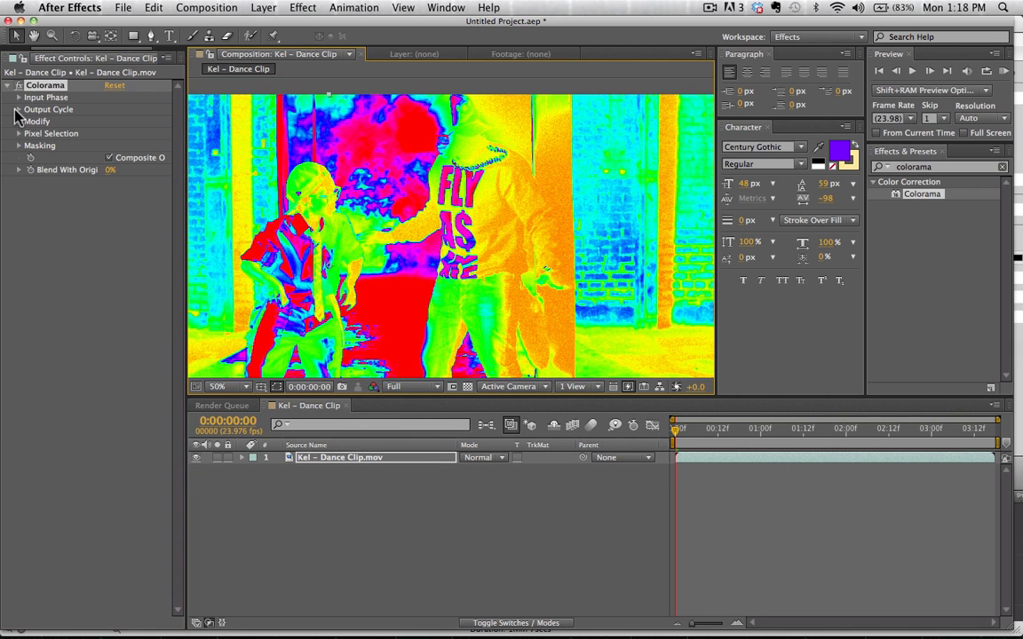
click(133, 122)
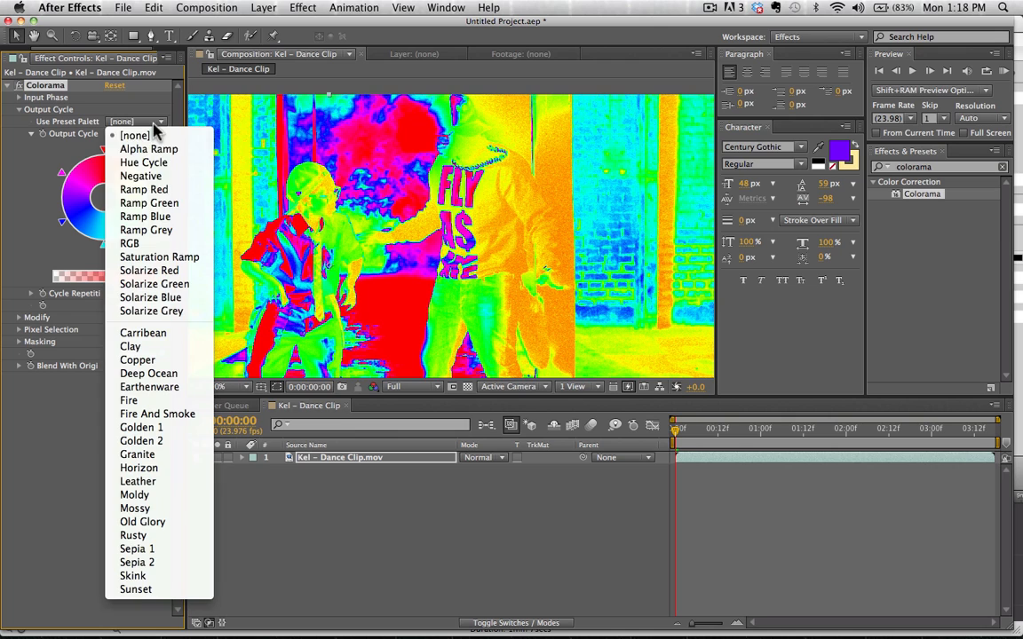
mouse_move(143, 189)
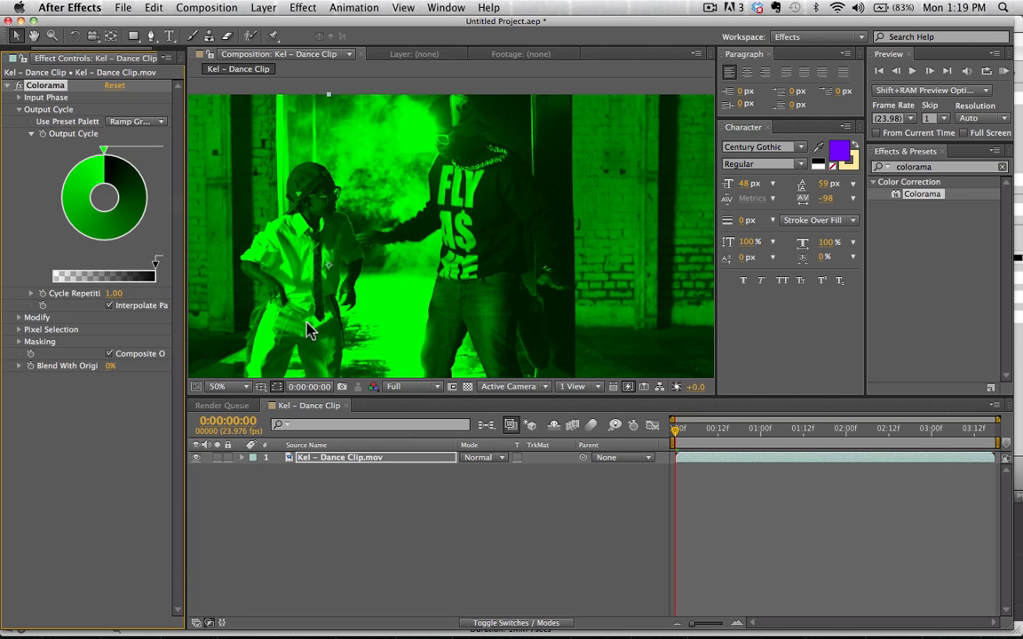
mouse_move(95, 169)
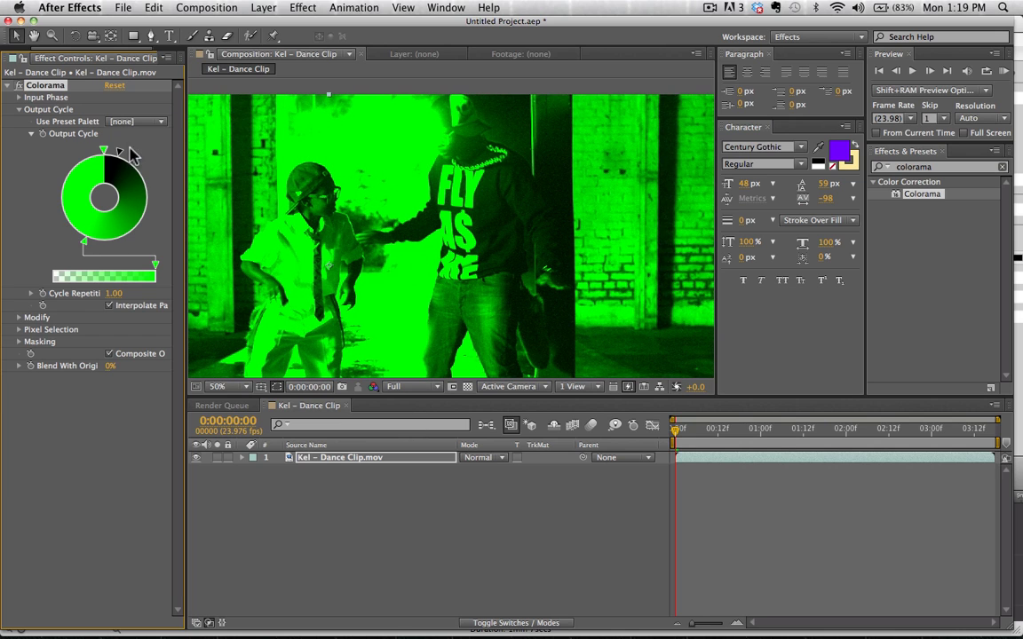
Widen the black area of the Colorama Output Cycle and check later frames.
drag(121, 154, 155, 209)
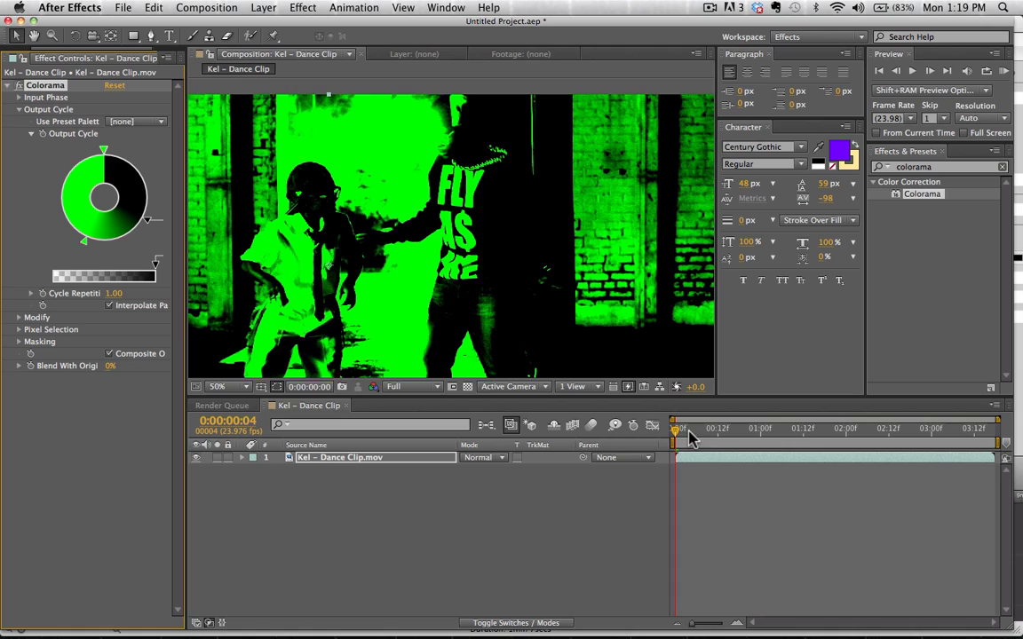
drag(676, 429, 746, 429)
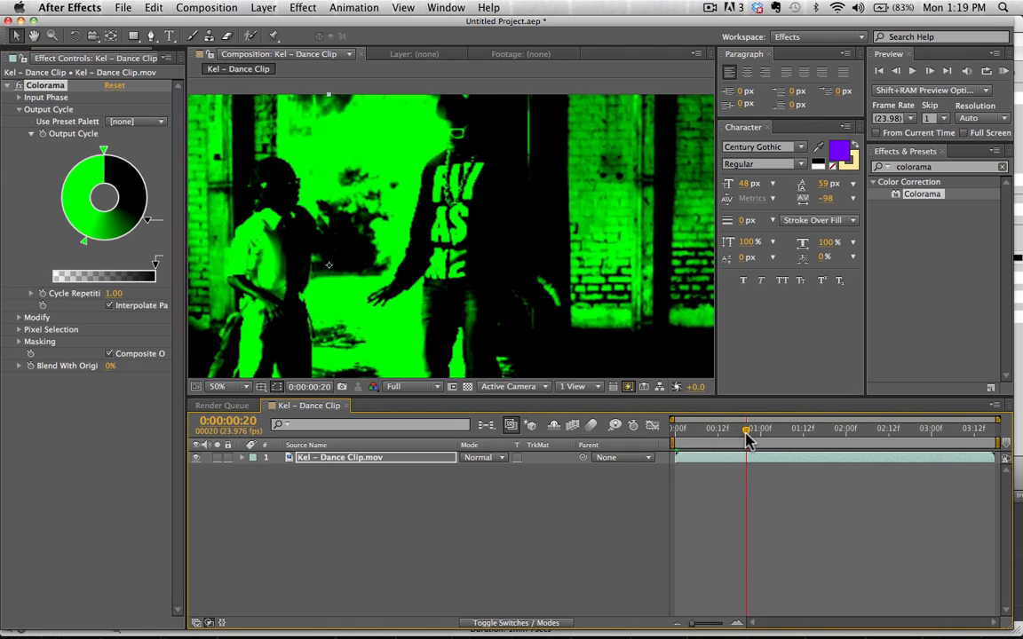
drag(747, 428, 842, 429)
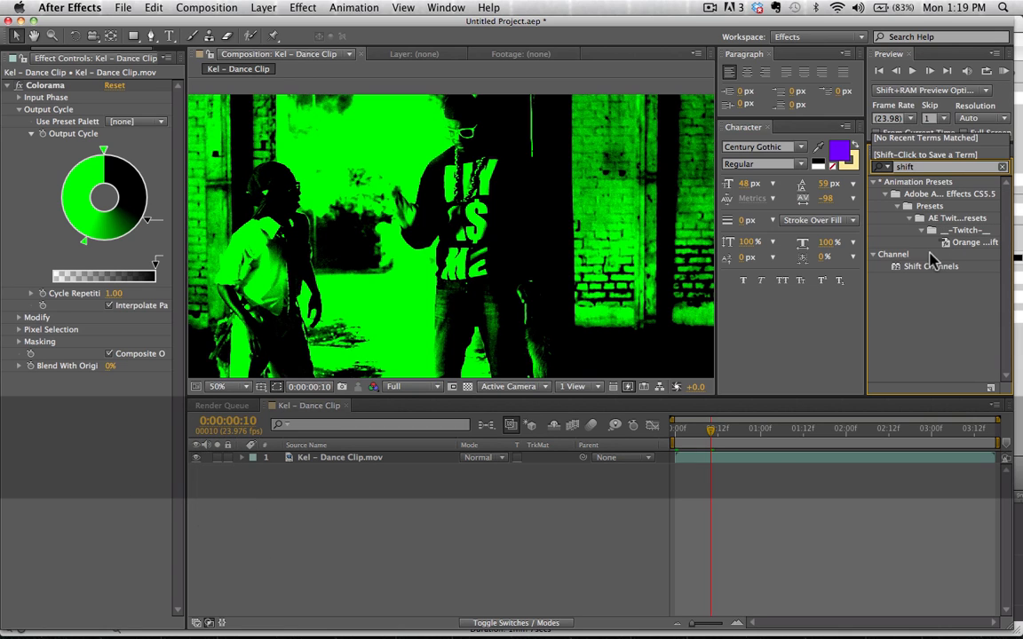
Apply Shift Channels taking alpha from Green, show the transparency grid, and search 'inv'.
double_click(925, 266)
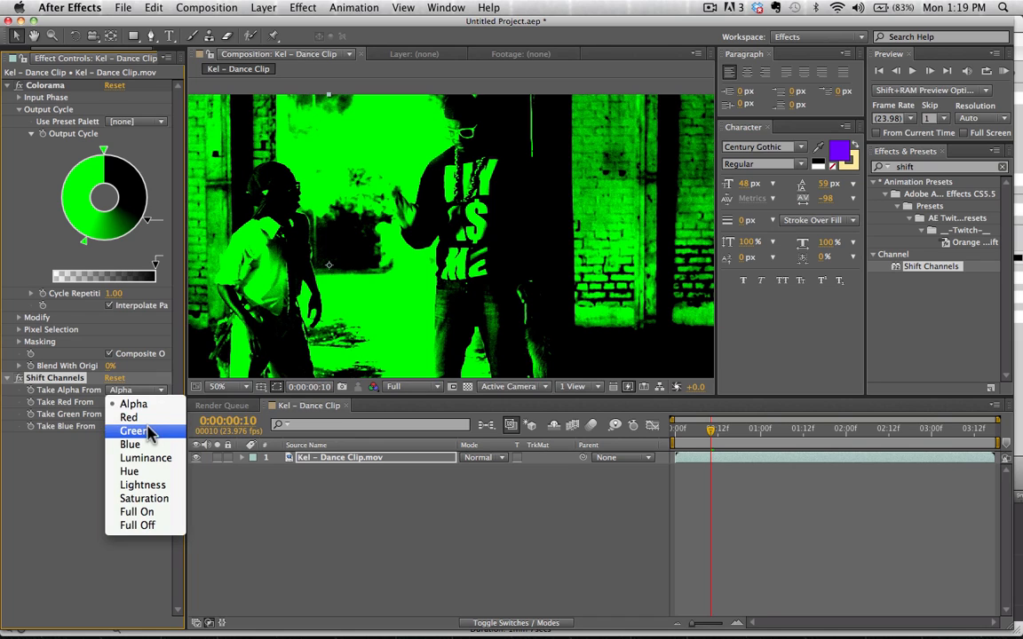
click(133, 431)
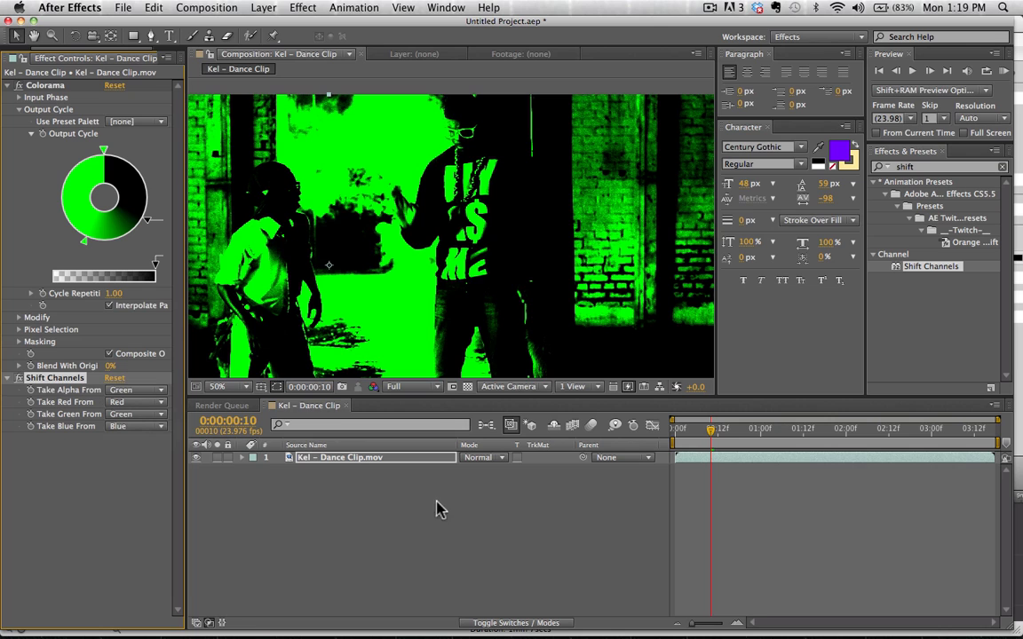
click(465, 386)
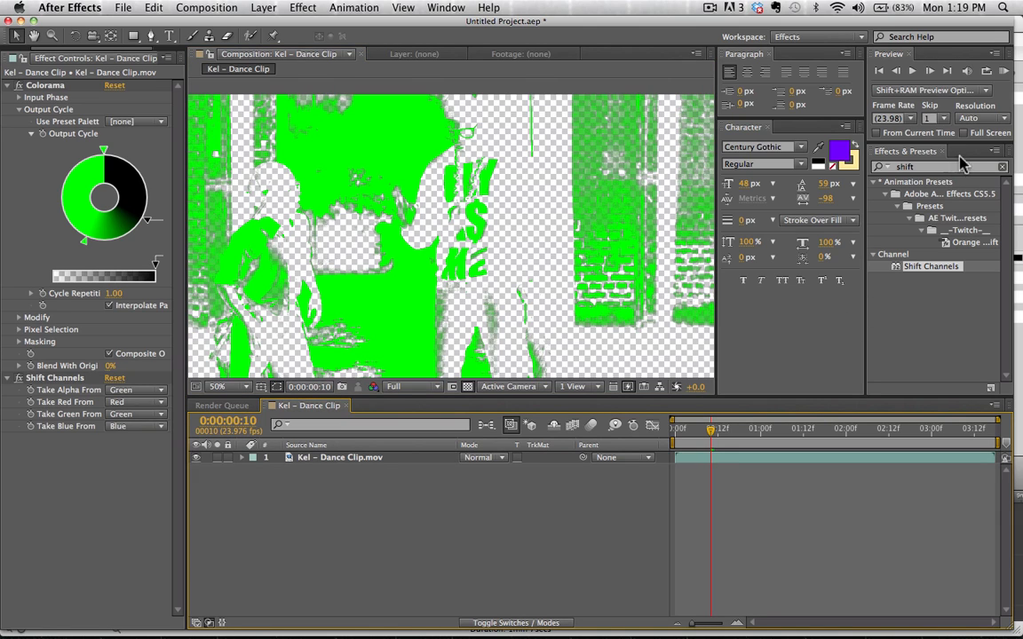
mouse_move(950, 168)
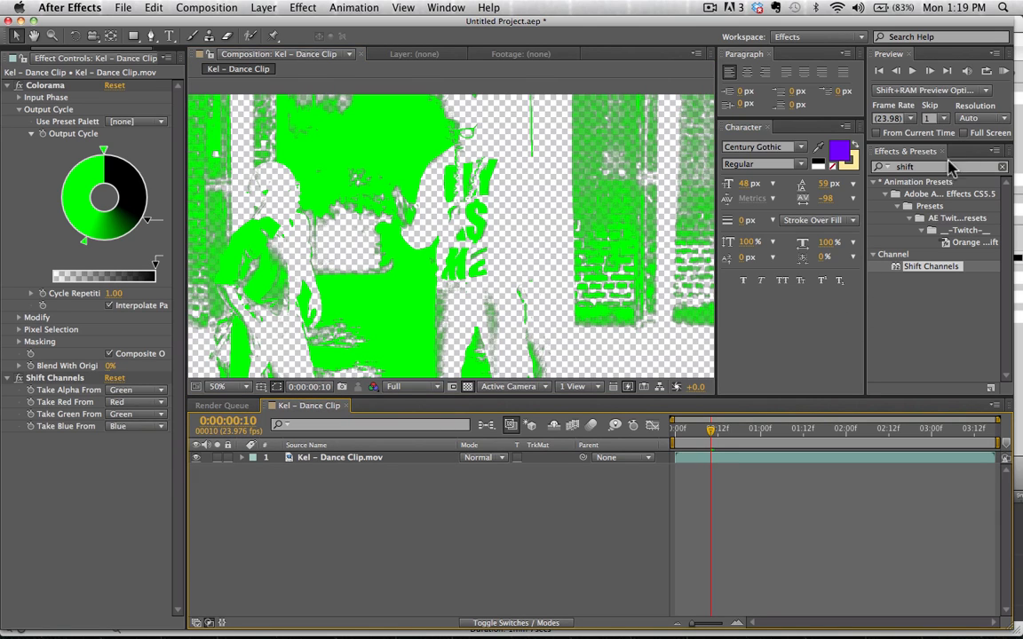
text(inver)
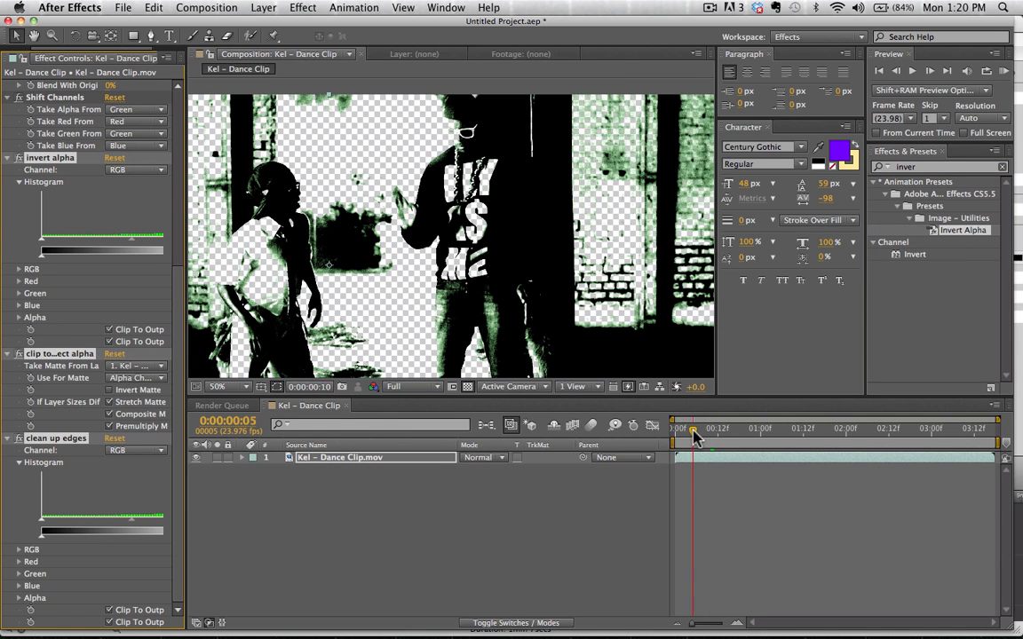
drag(693, 429, 737, 429)
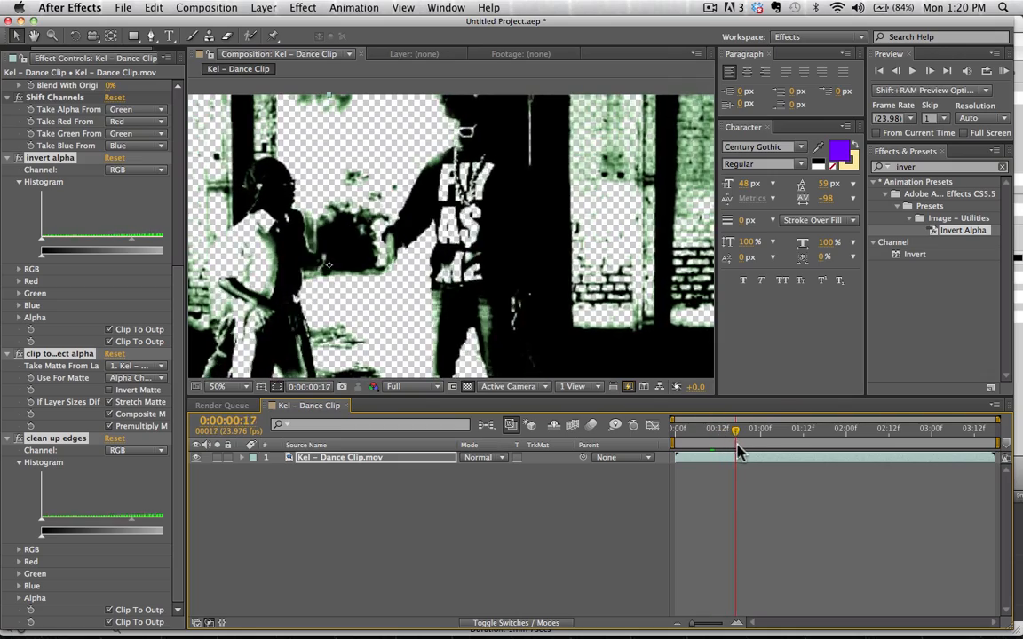
drag(737, 429, 888, 428)
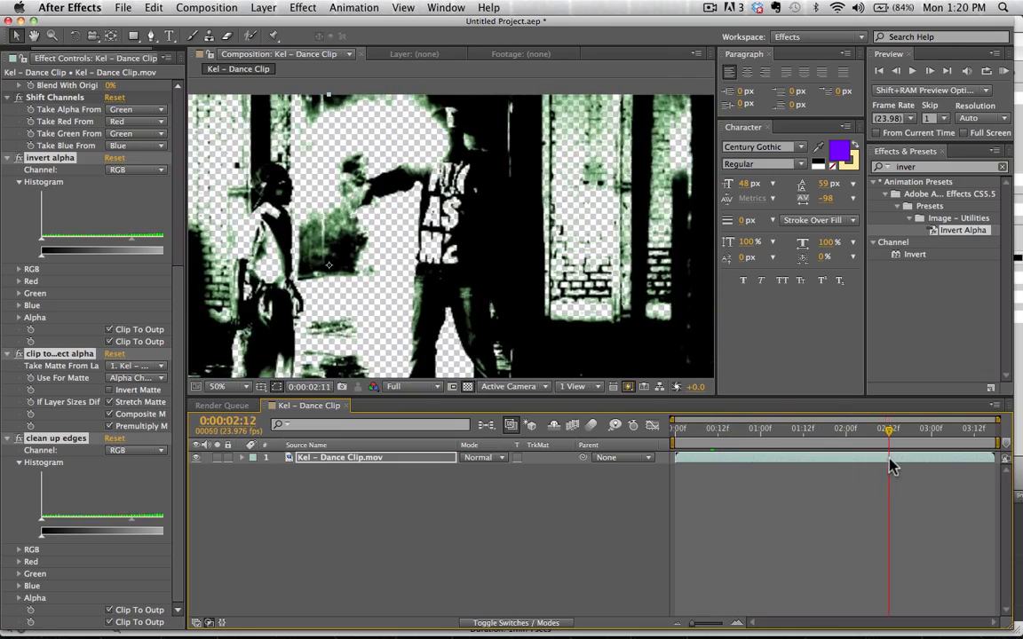
click(674, 428)
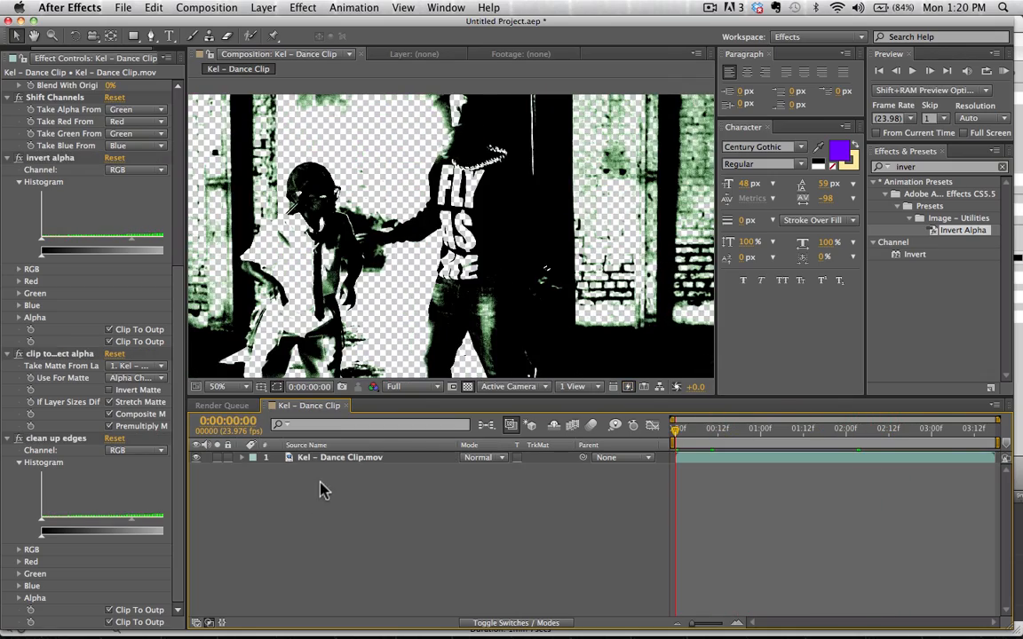
click(244, 457)
text(RIGHT SIDE)
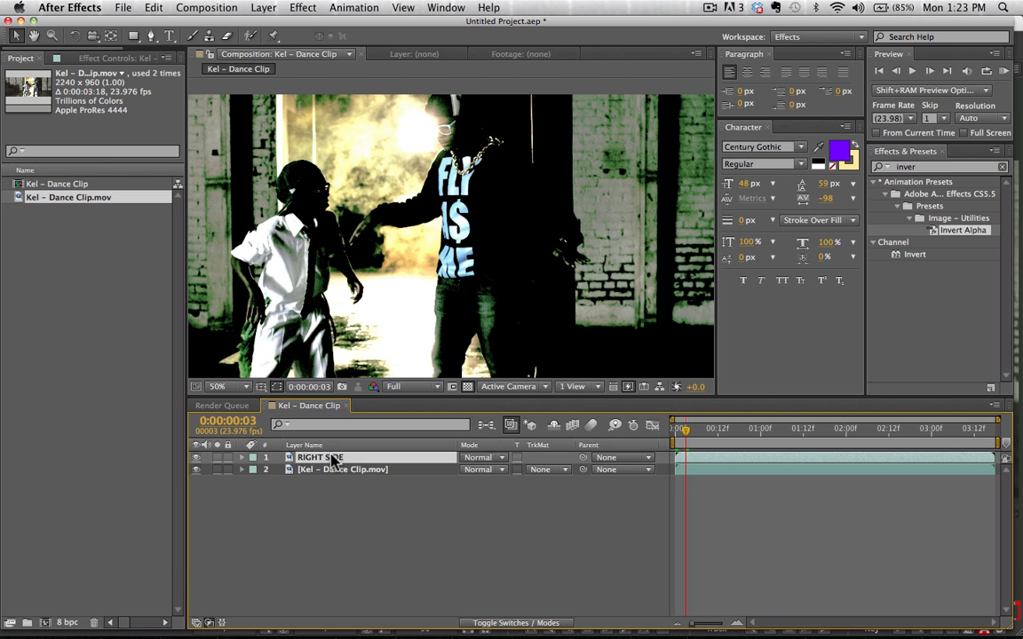
mouse_move(476, 604)
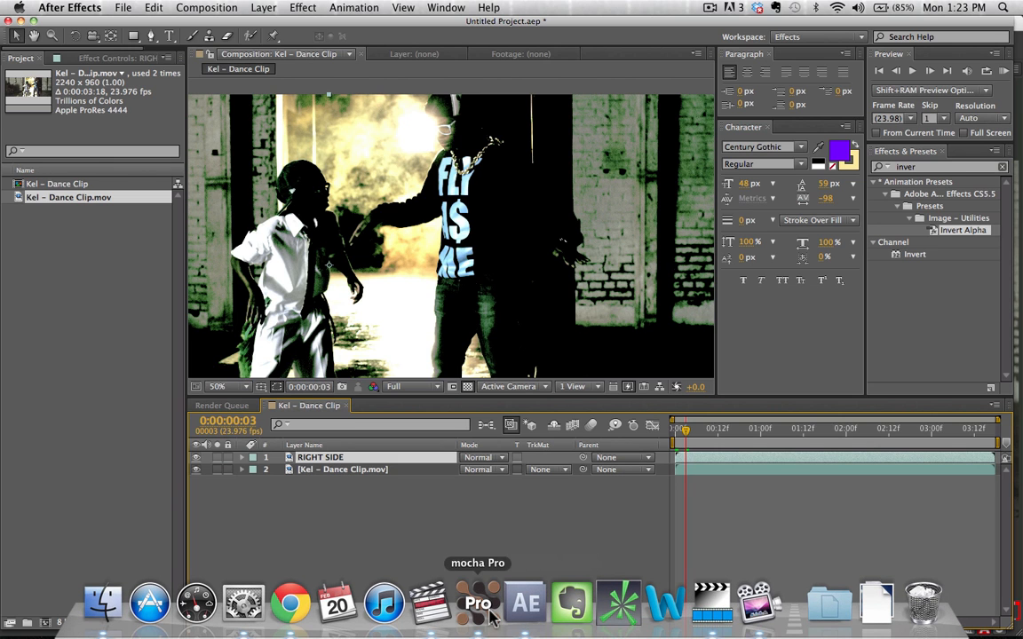
mouse_move(519, 604)
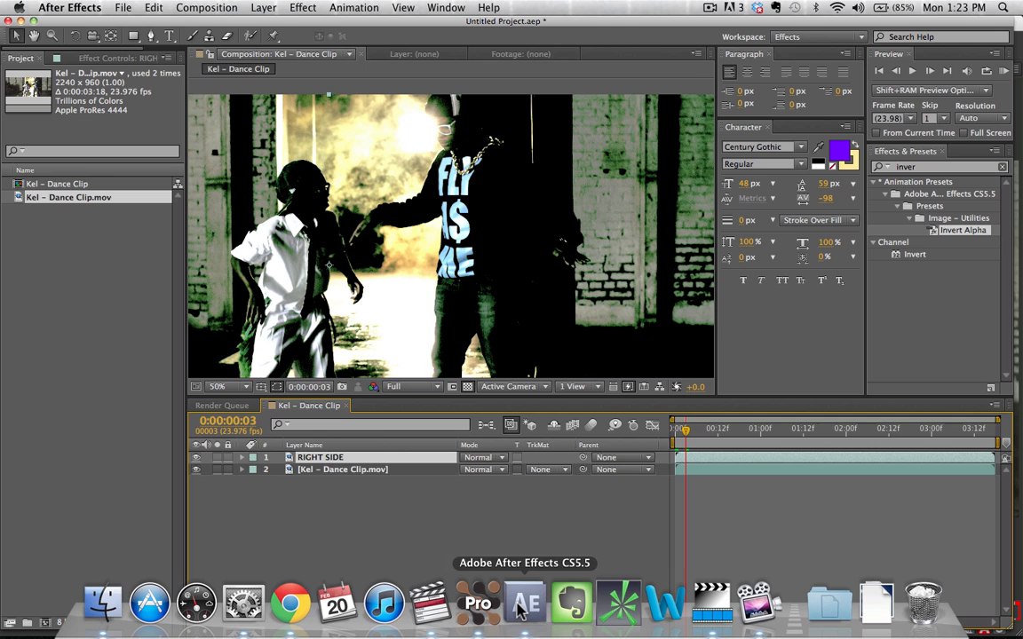
mouse_move(476, 606)
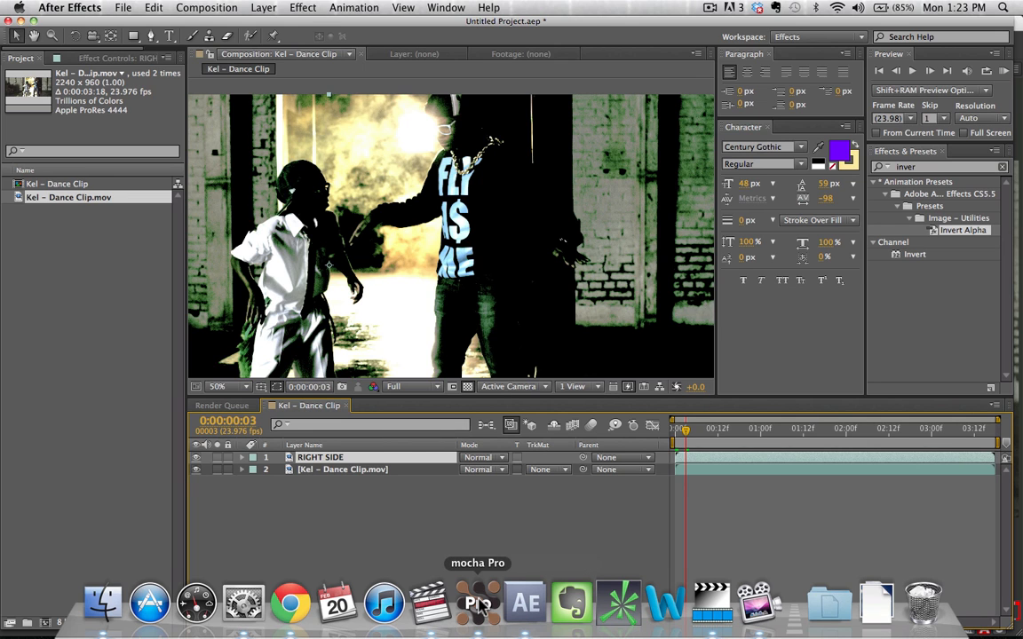
Switch over to mocha Pro from the Dock.
click(478, 611)
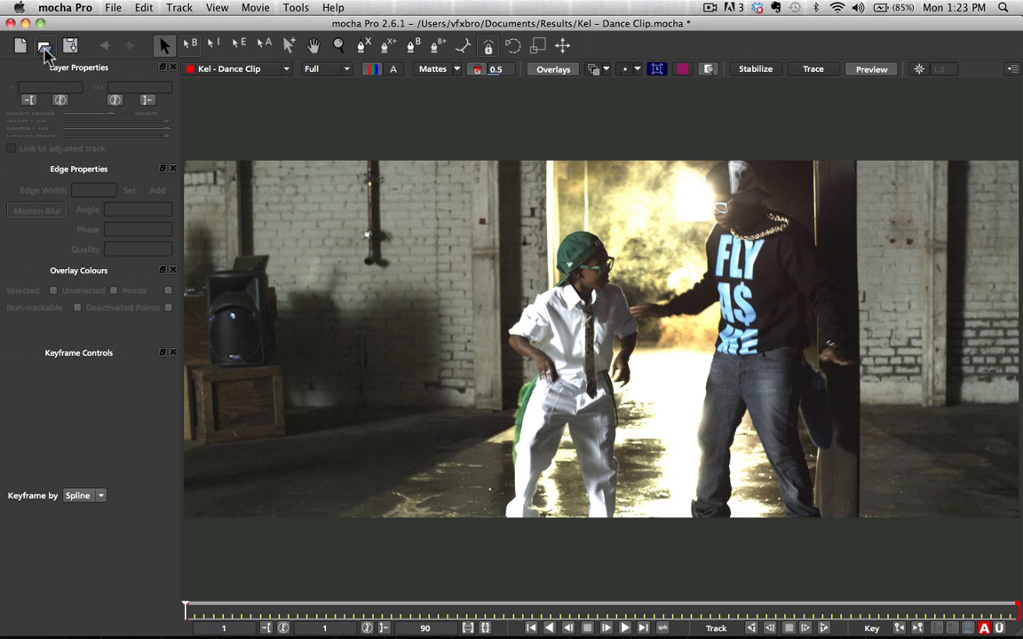
mouse_move(29, 44)
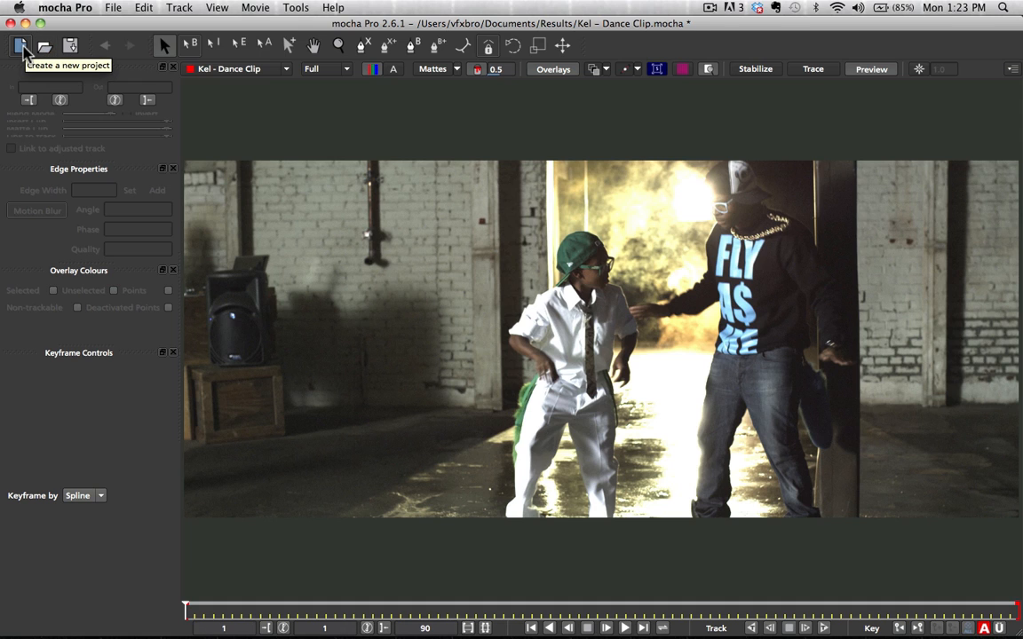
Create a mocha Pro project from Kel - Dance Clip.mov, frames 0–89 at 23.976 fps.
click(18, 45)
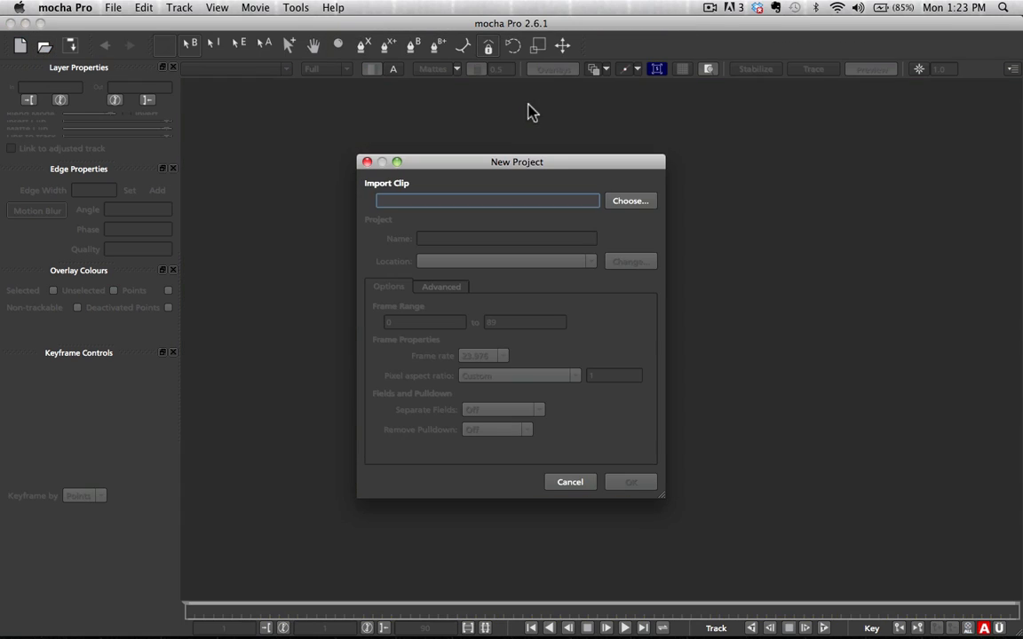
click(630, 200)
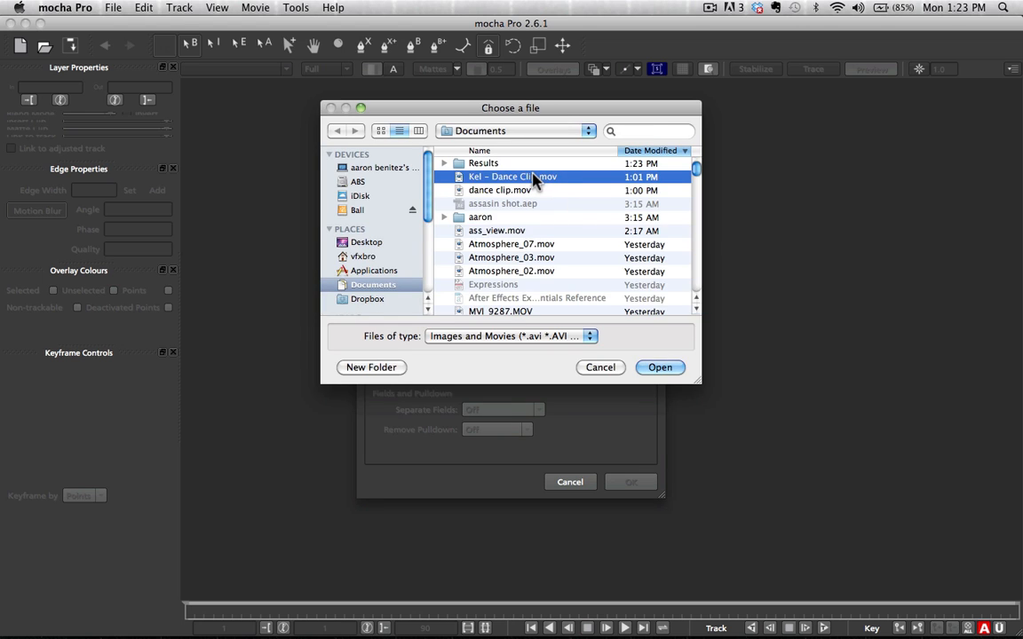
click(660, 368)
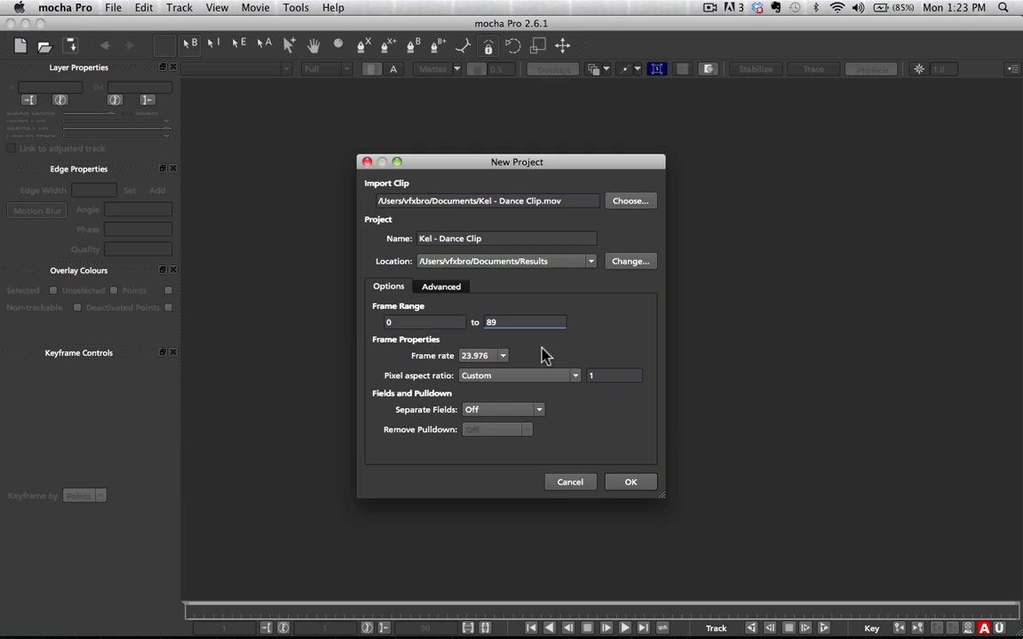
click(631, 481)
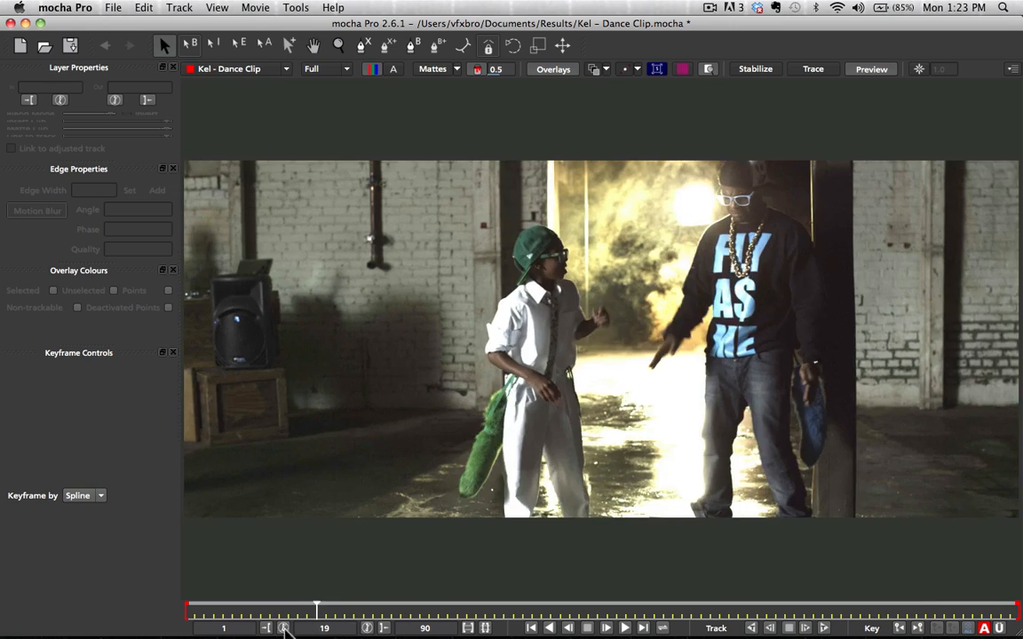
Scrub through the dance footage to inspect the dancers' motion.
drag(317, 610, 395, 610)
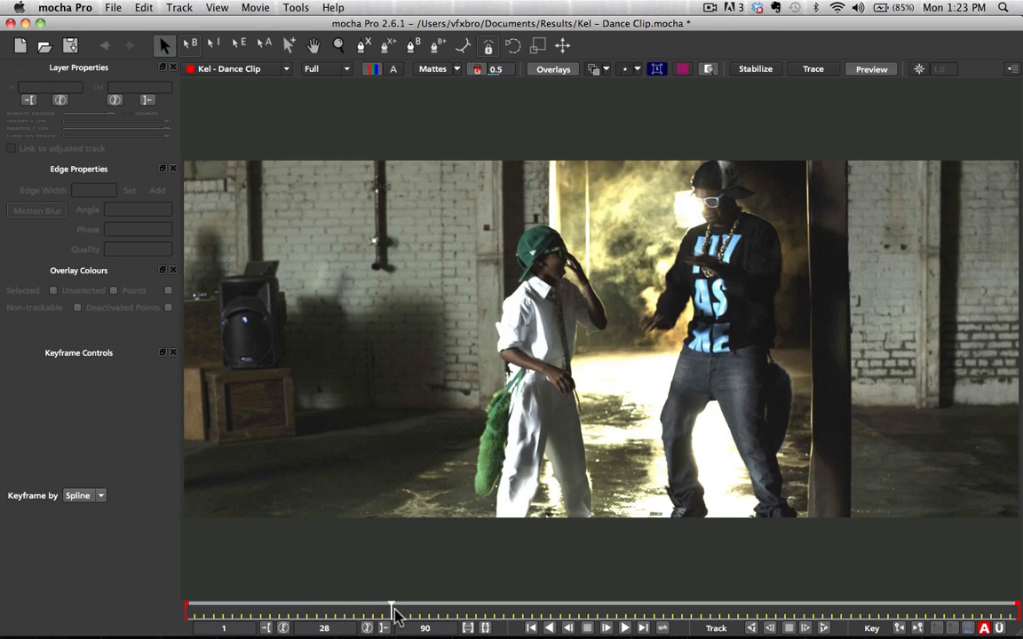
drag(395, 611, 346, 611)
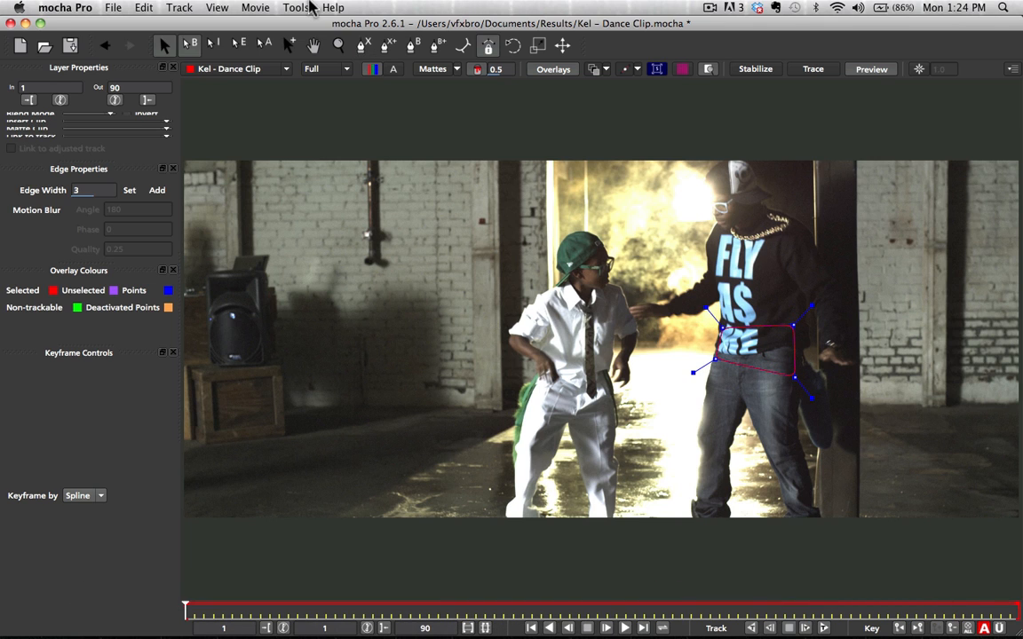
Track the torso shape through frame 90 and export the tracking data for After Effects.
click(204, 8)
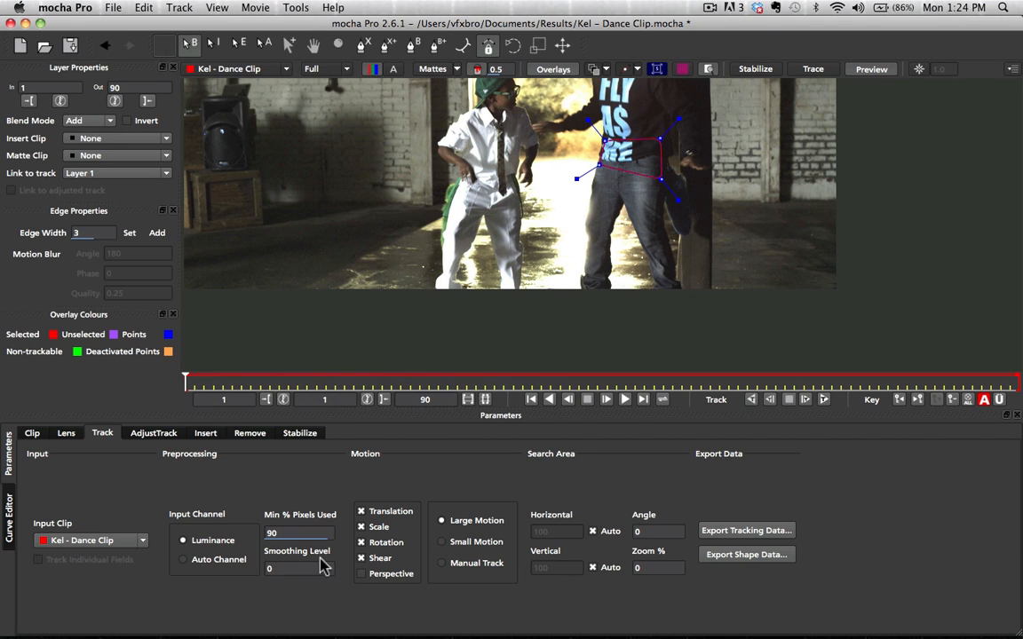
click(357, 573)
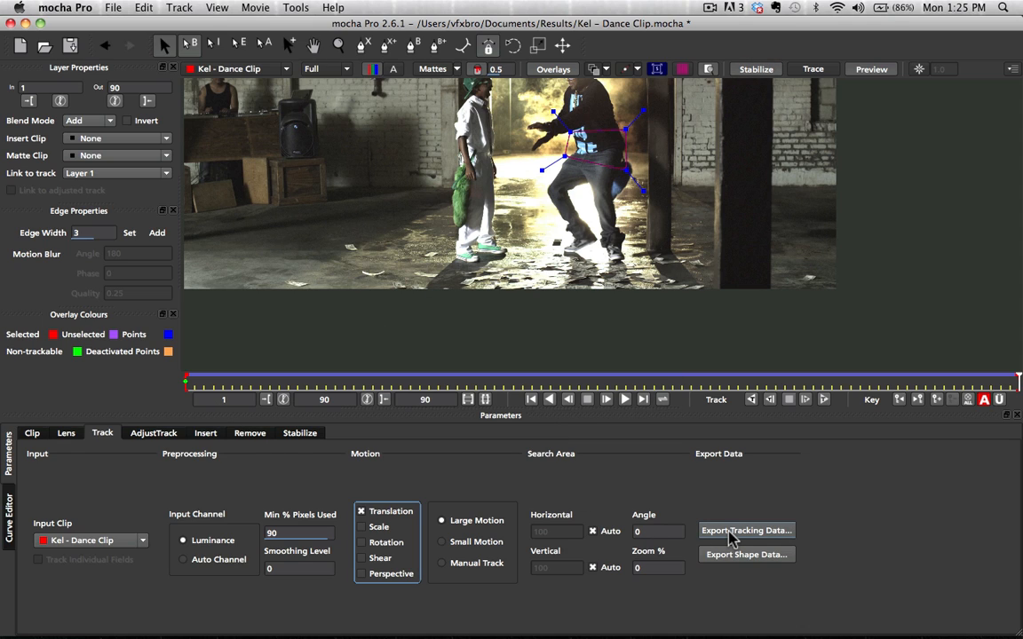
click(746, 530)
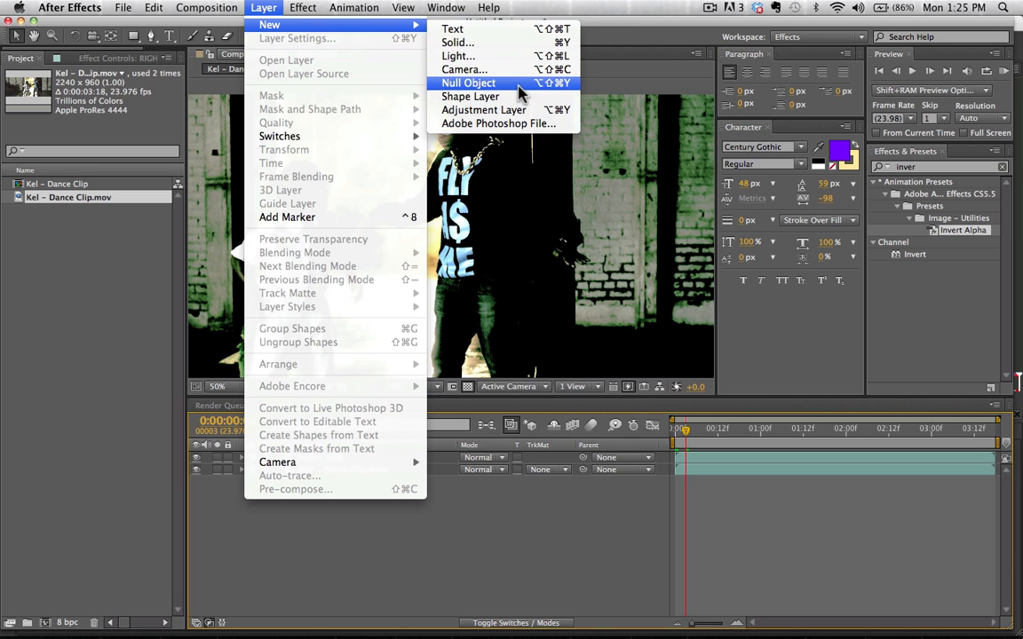
Add a null object, paste the mocha tracking data onto it, and verify the track.
click(481, 83)
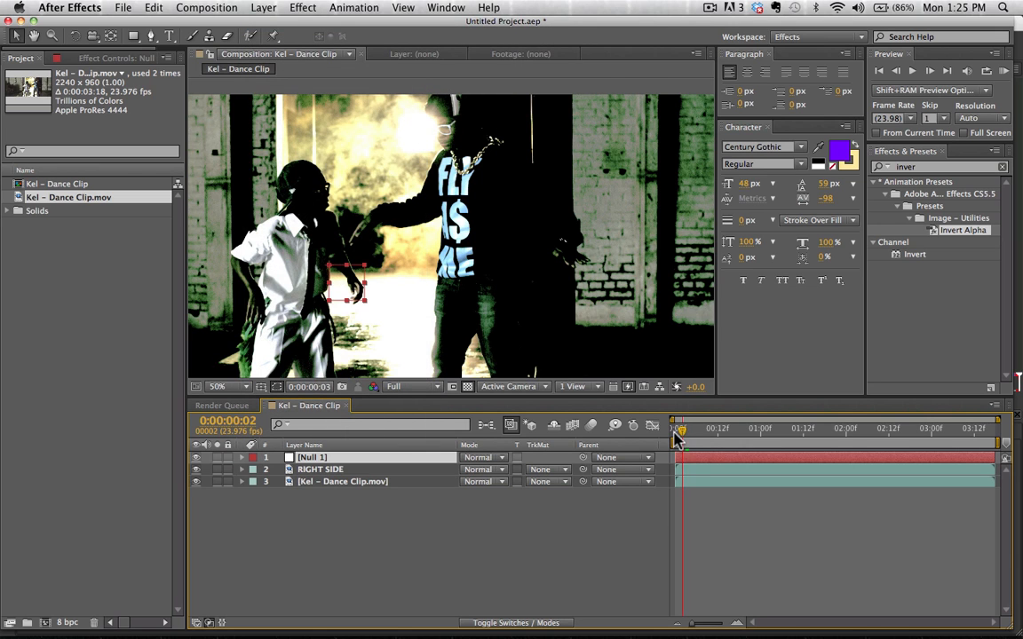
key(cmd+v)
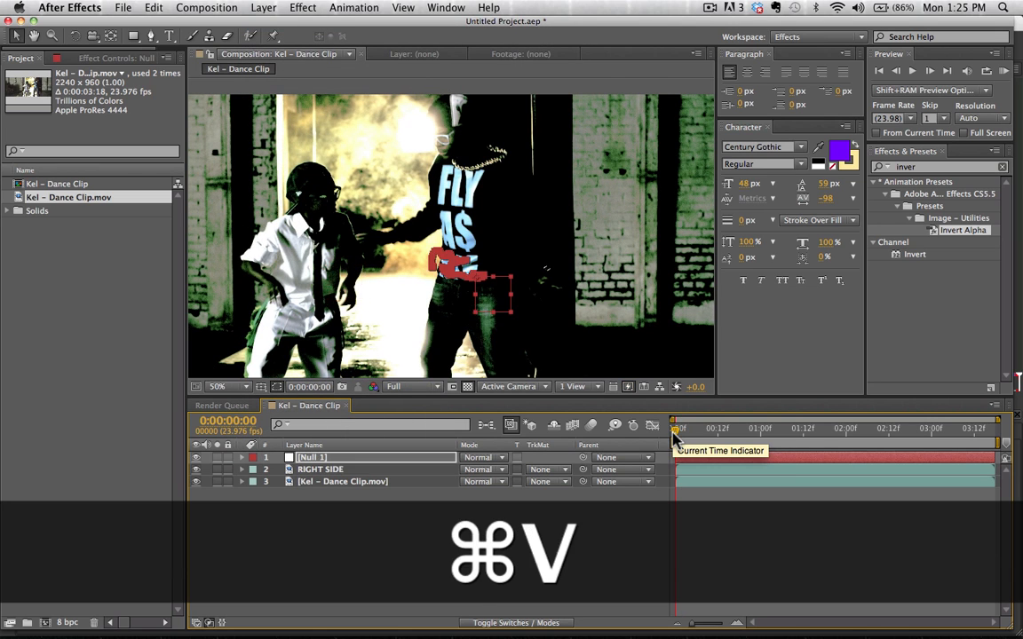
drag(675, 429, 846, 429)
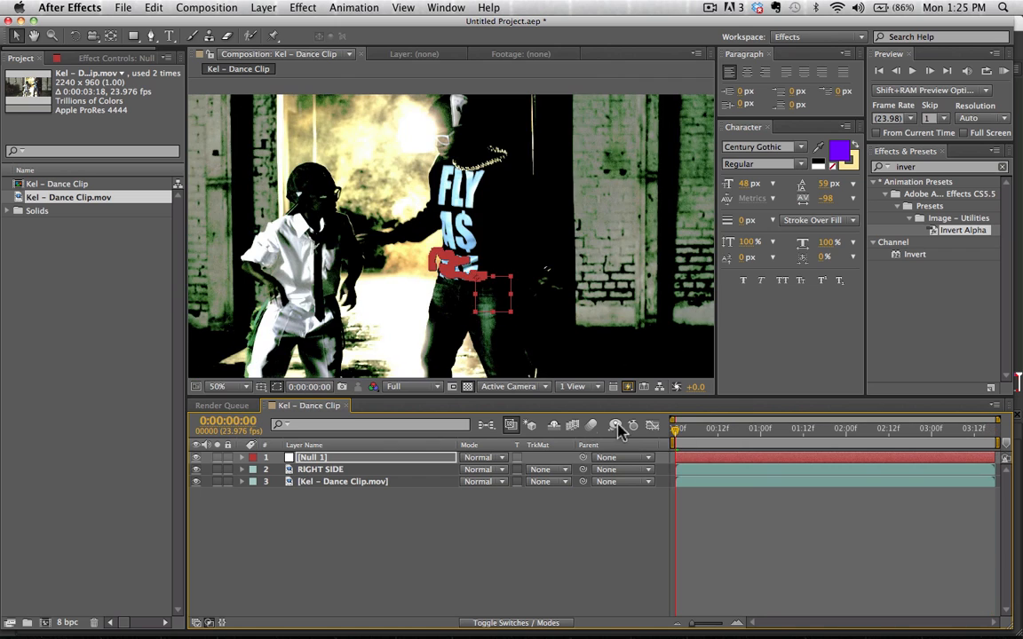
key(cmd+y)
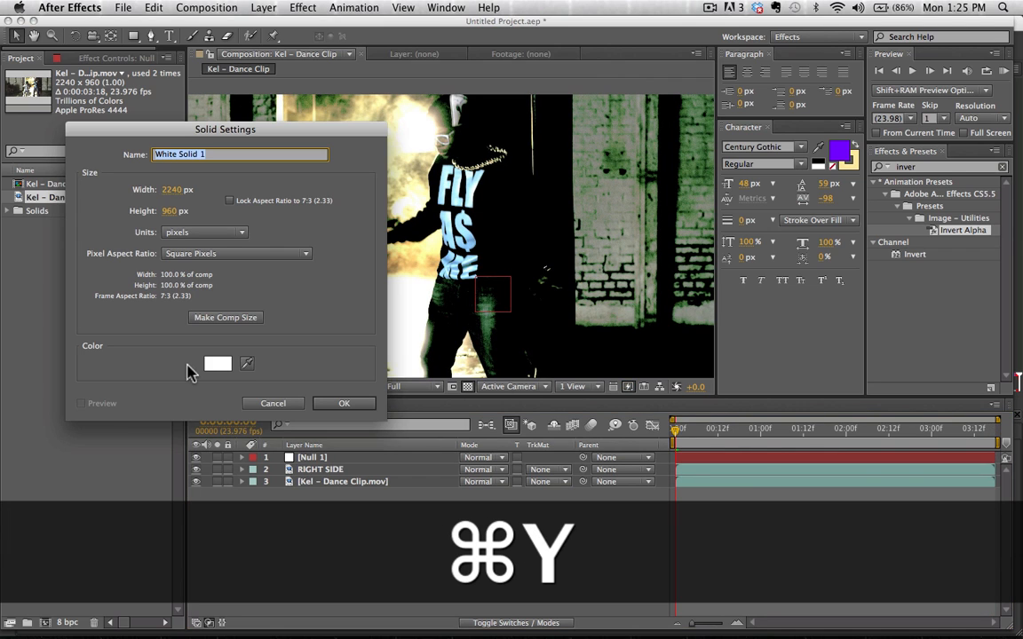
Create a lime green solid named RIGHT SIDE MATTE.
click(218, 364)
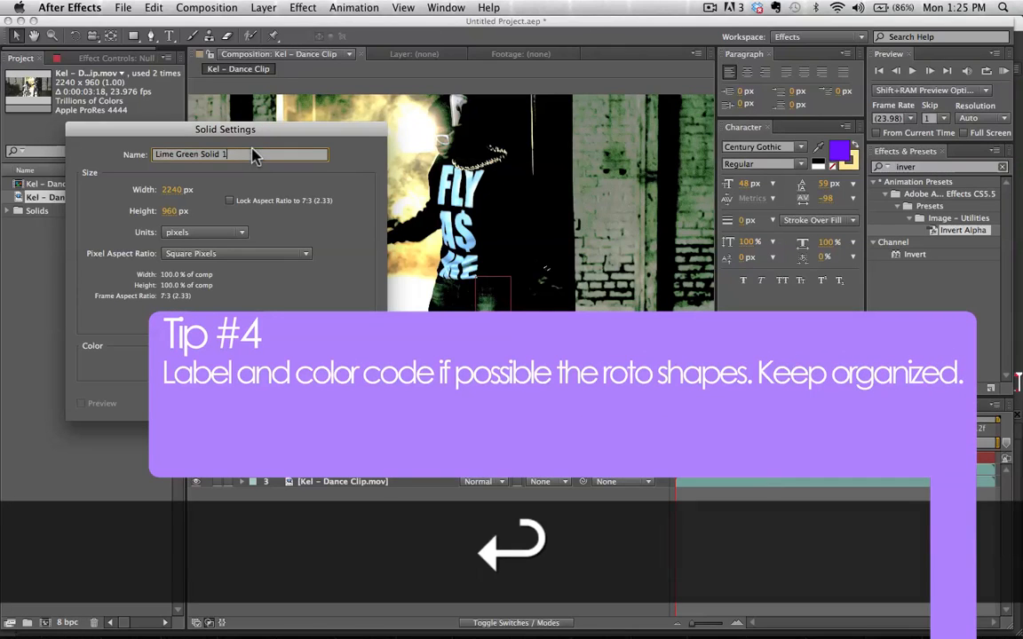
text(RIGHT SIDE MATTE)
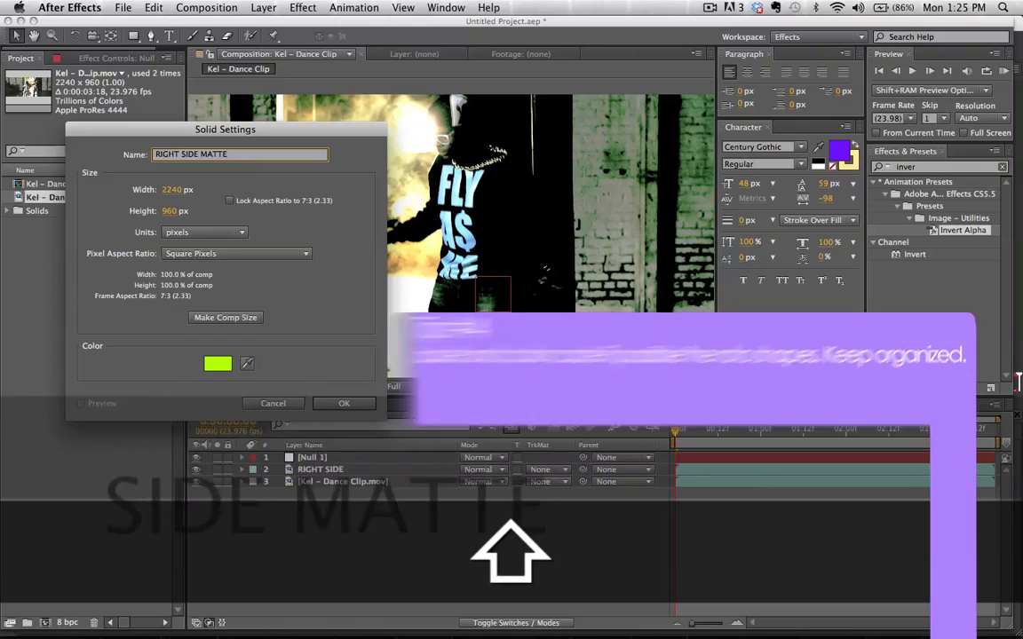
click(343, 404)
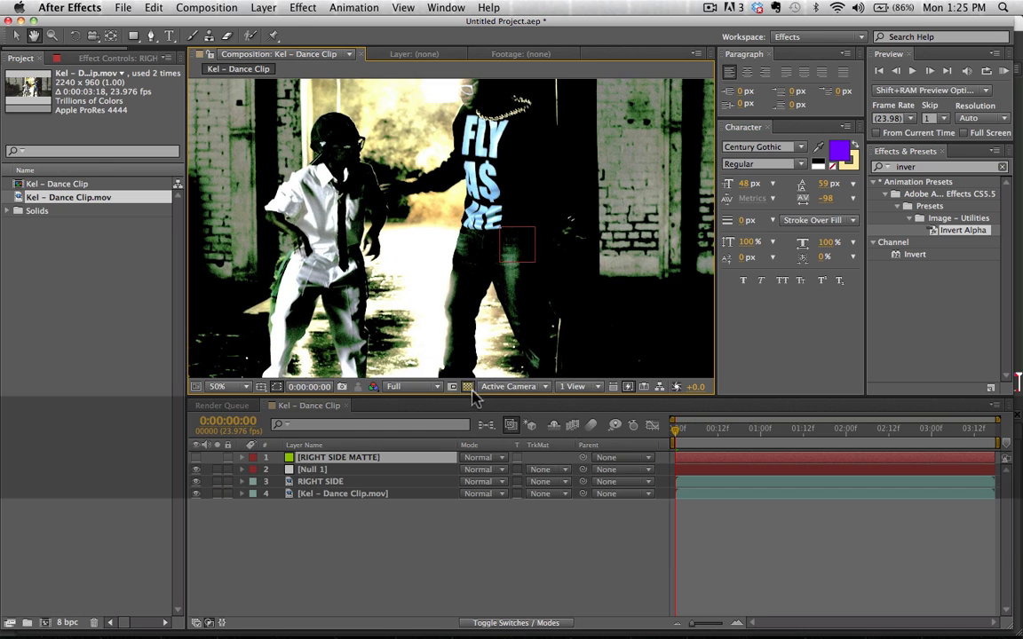
Draw a tall Pen mask around the dancer's right side in the maximized Composition panel.
key(`)
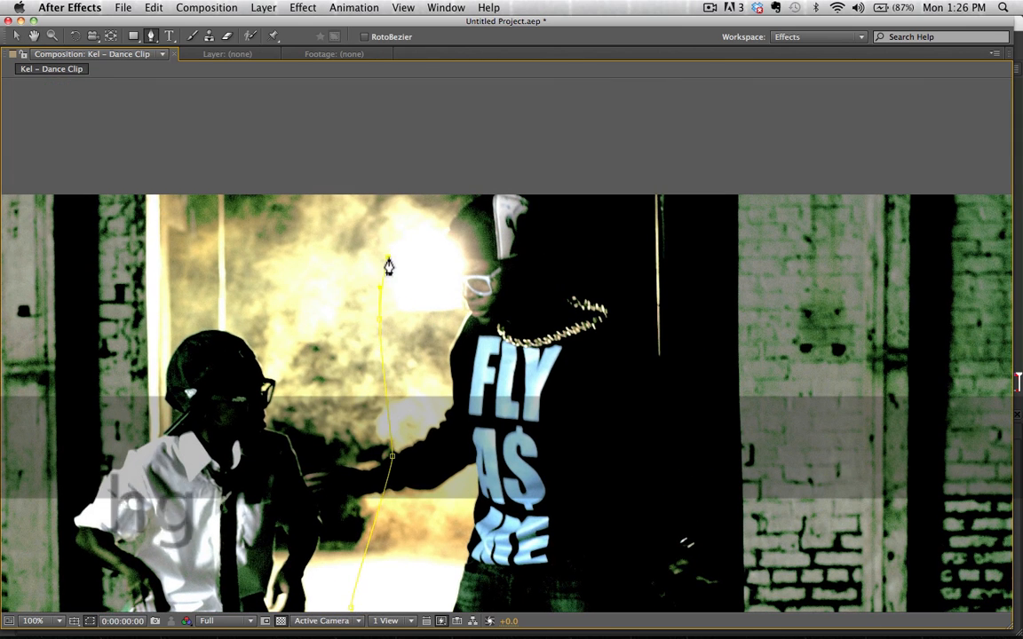
drag(388, 266, 468, 197)
text(RIGHT SIDE)
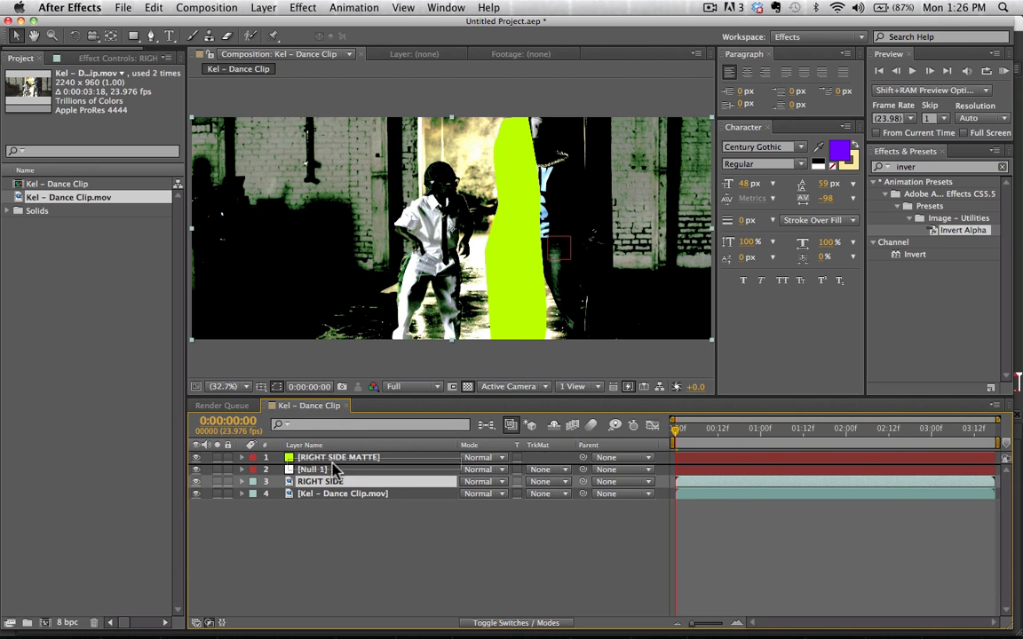
Set RIGHT SIDE's track matte to RIGHT SIDE MATTE's alpha and scrub to check it.
click(546, 469)
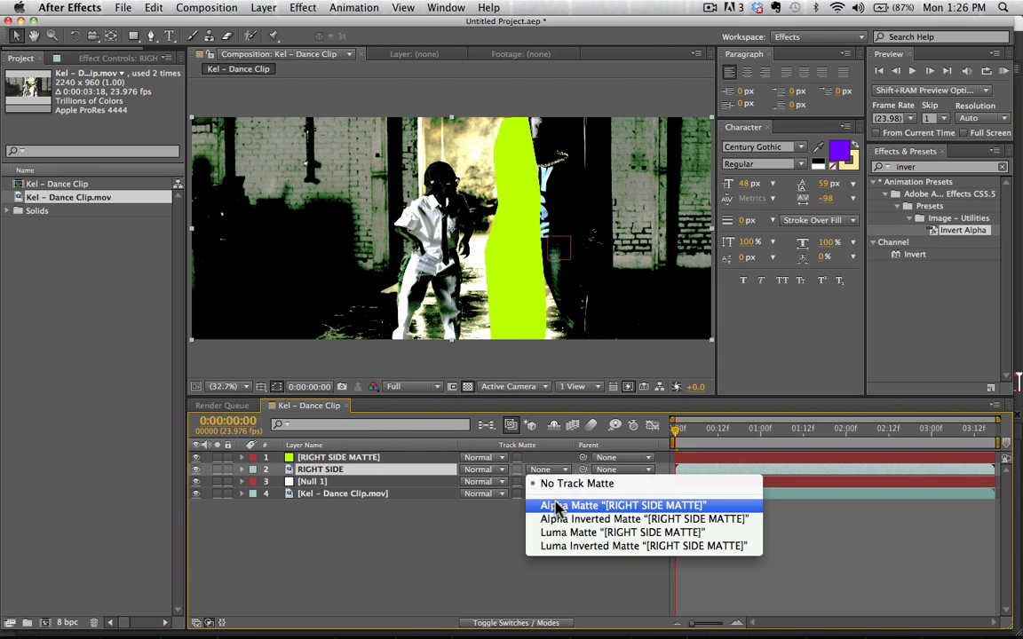
click(612, 506)
text(RIGHT SIDE MOTION TRACK)
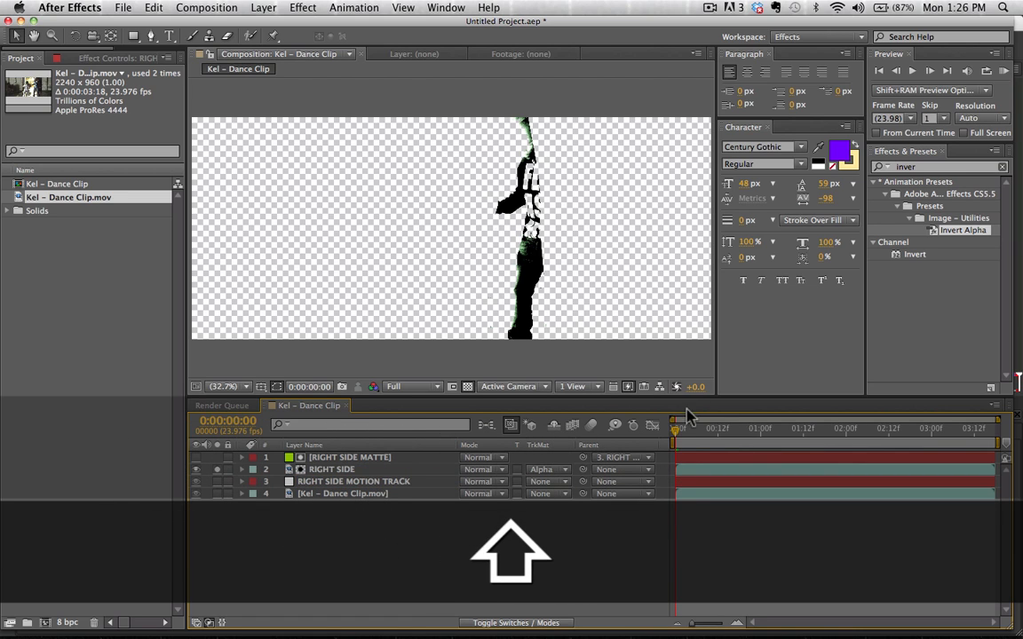
click(784, 447)
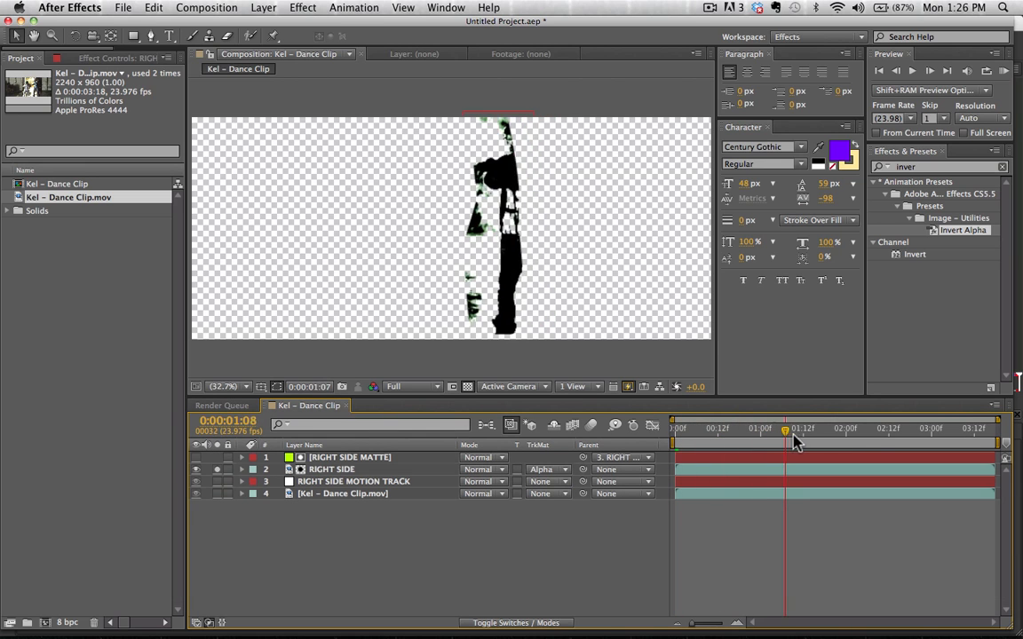
drag(785, 429, 722, 428)
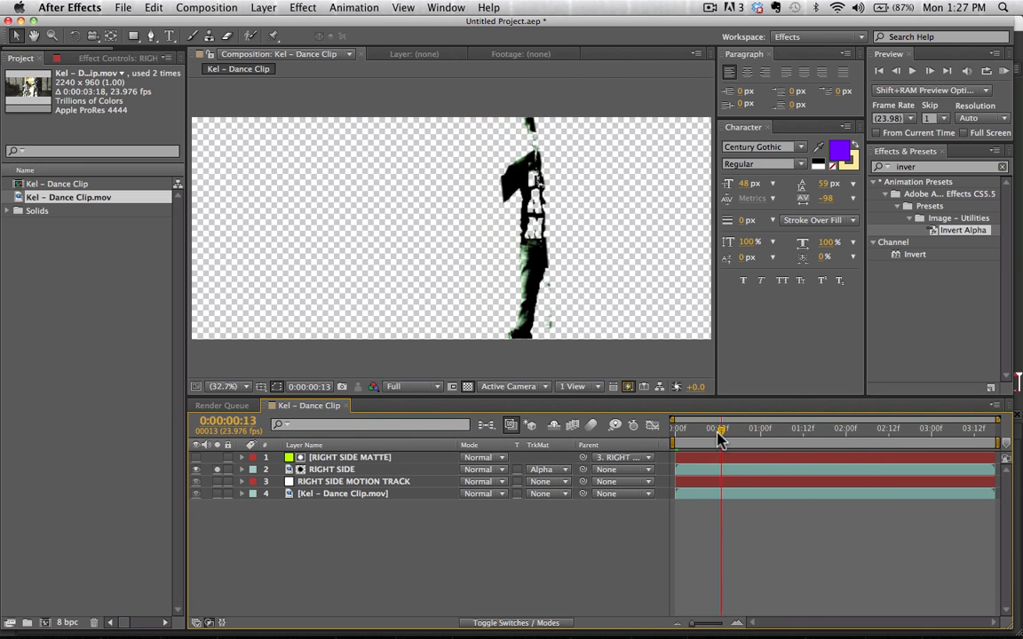
drag(721, 429, 846, 429)
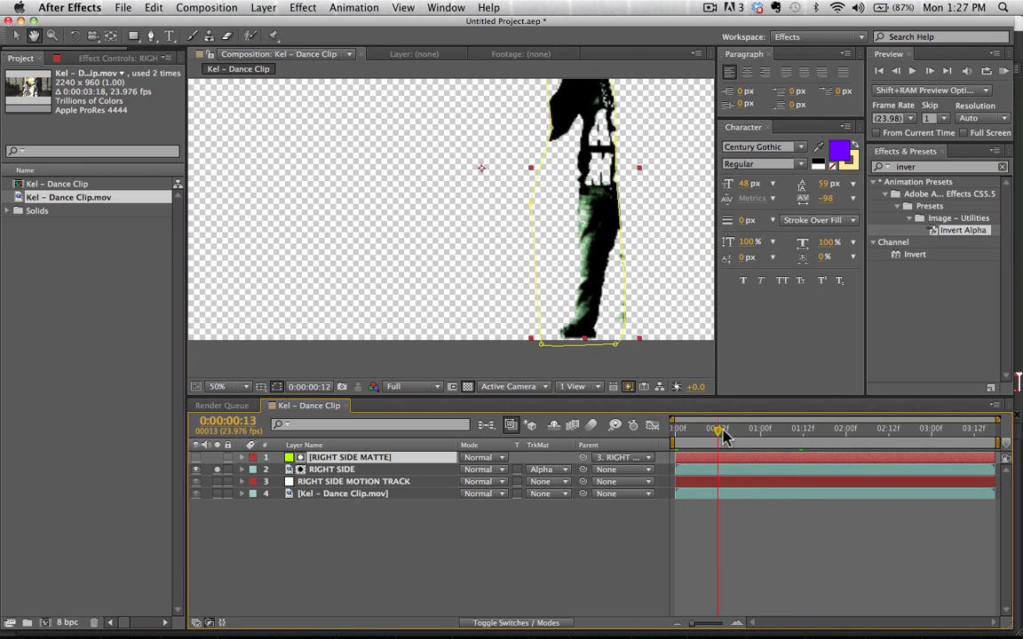
Fit the mask to the dancer and set the first Mask Path keyframe.
drag(717, 429, 735, 429)
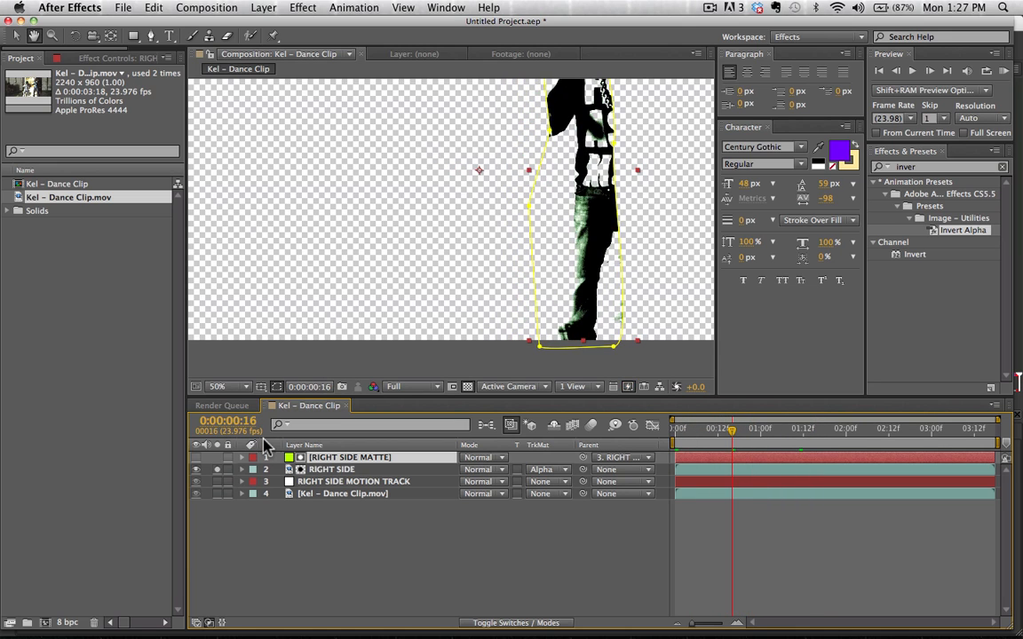
click(254, 457)
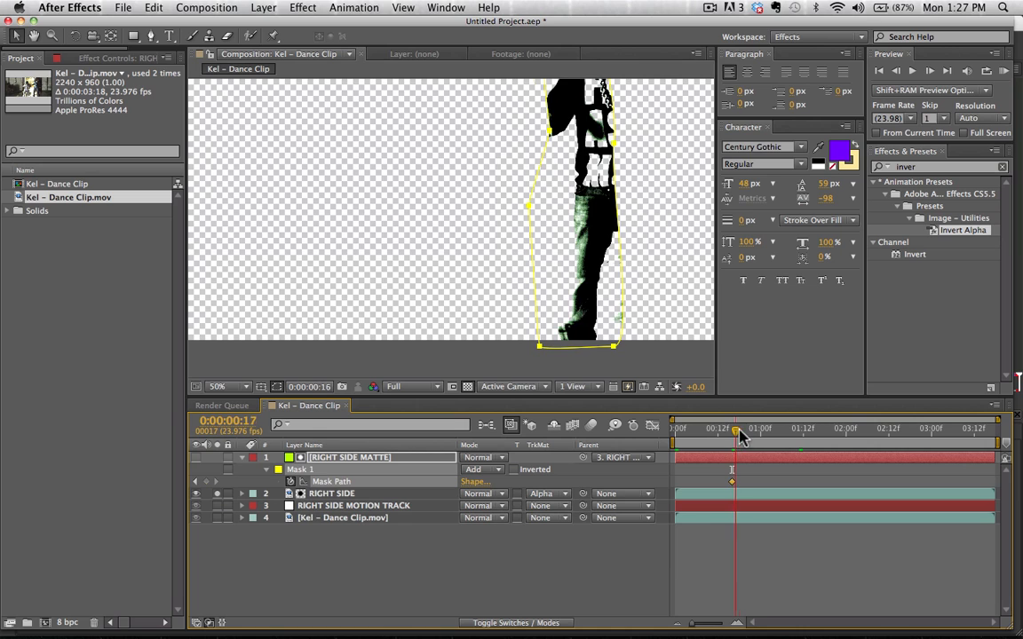
Step to later frames and reshape the mask at each pose to add Mask Path keyframes.
drag(735, 429, 759, 429)
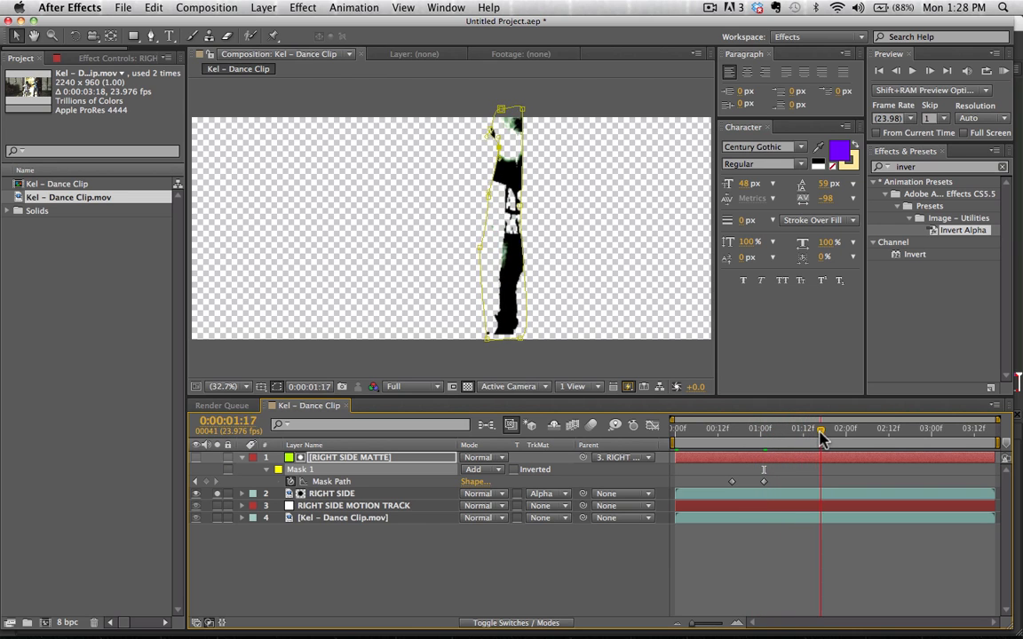
drag(819, 429, 790, 429)
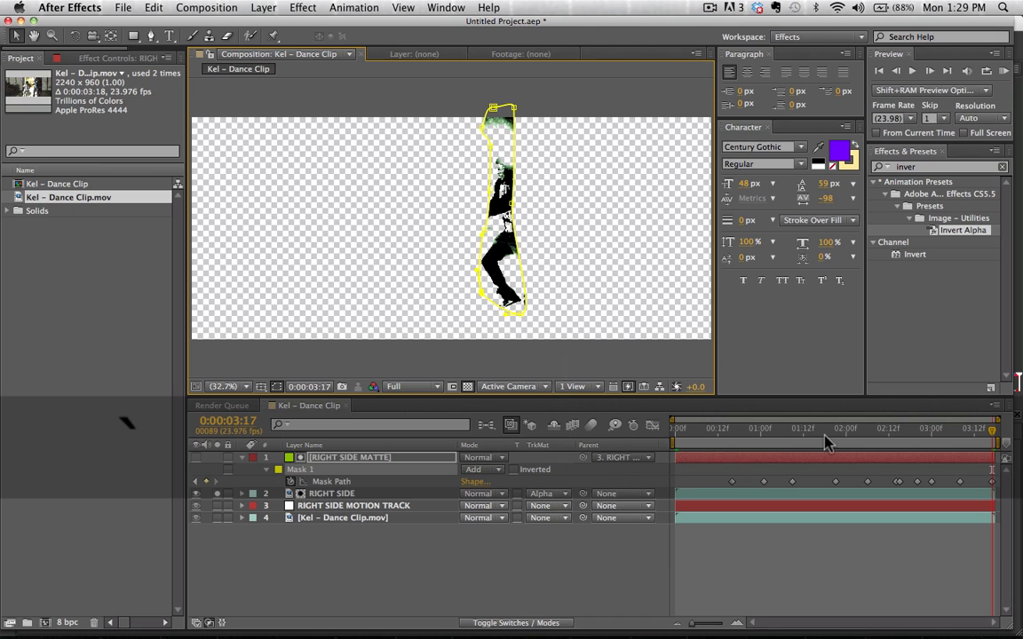
mouse_move(362, 586)
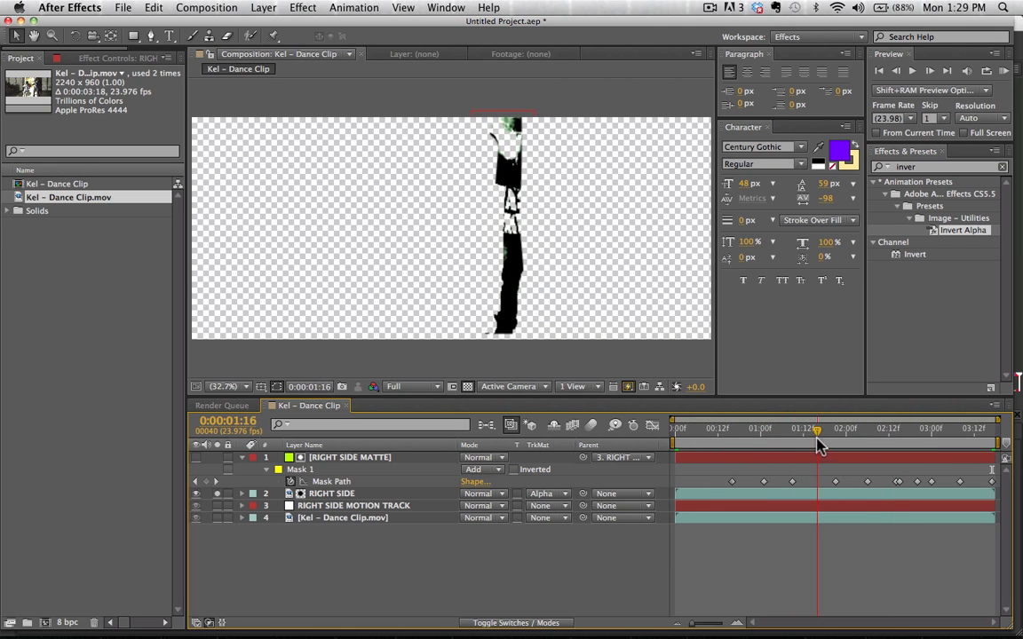
click(944, 450)
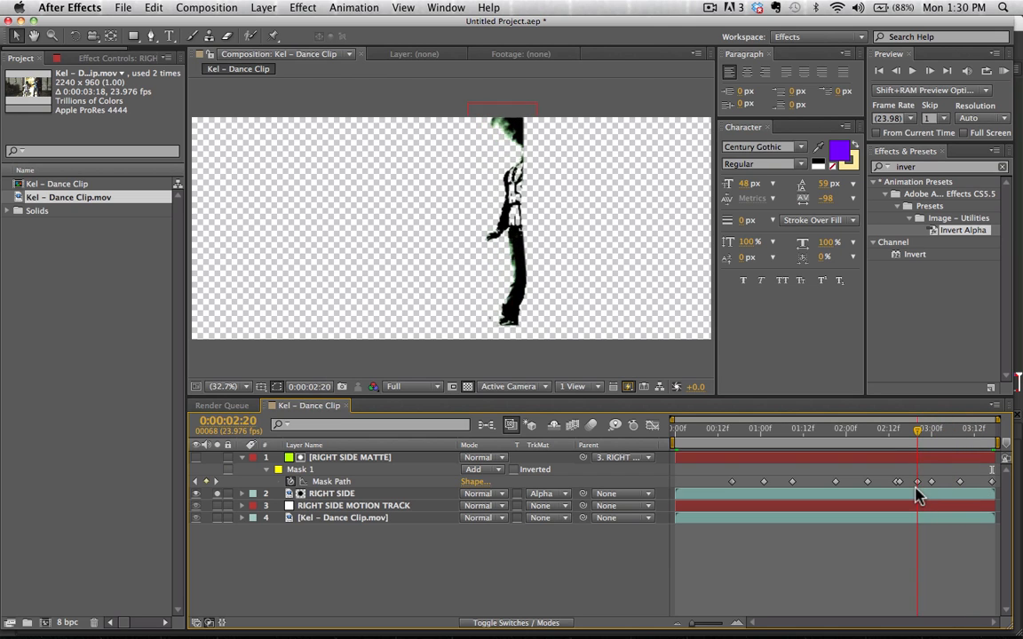
click(963, 428)
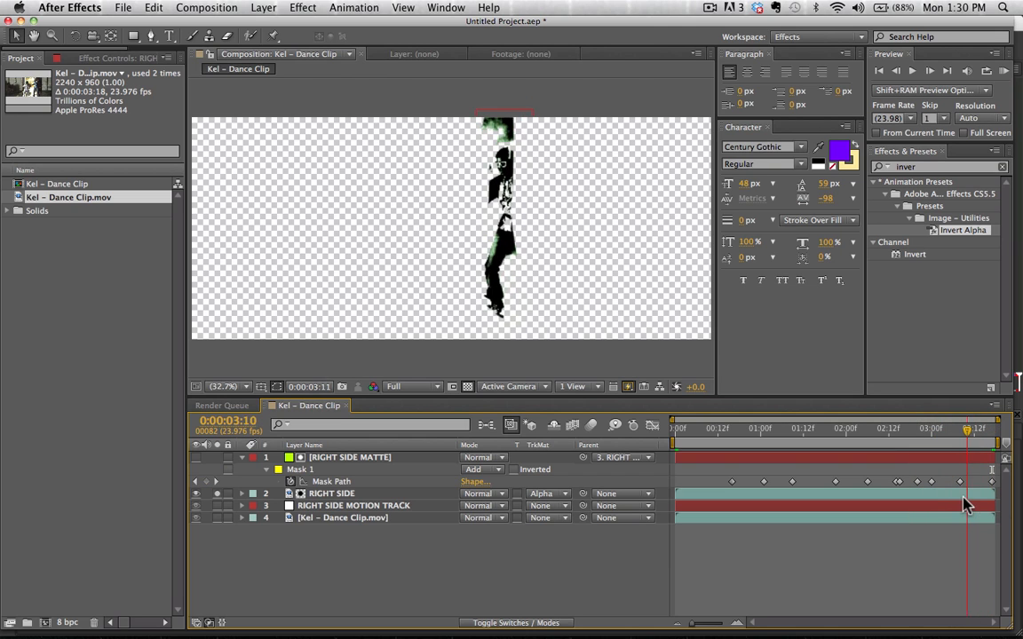
drag(966, 429, 959, 428)
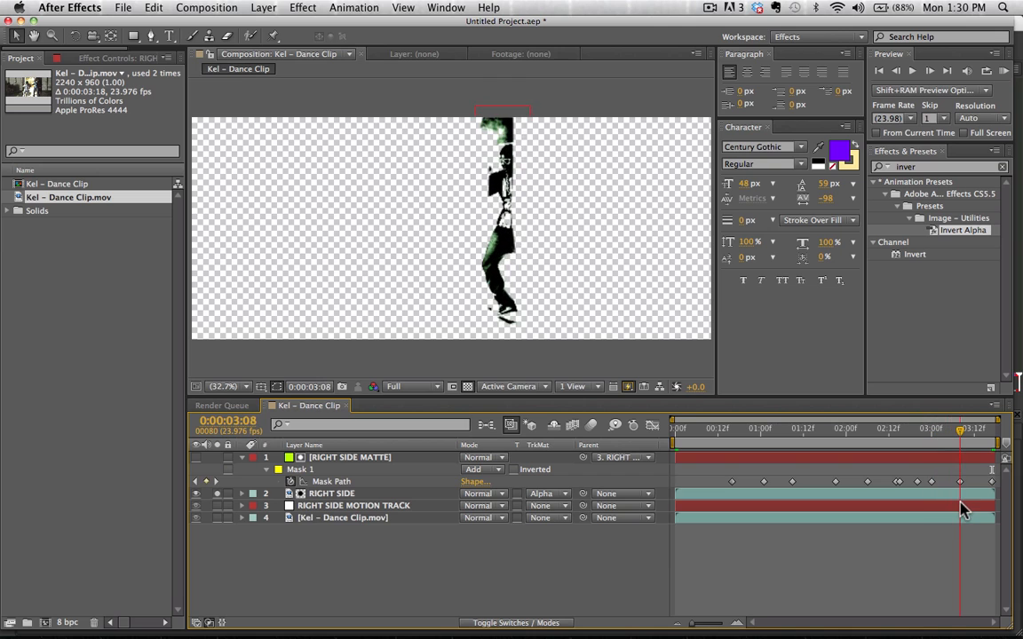